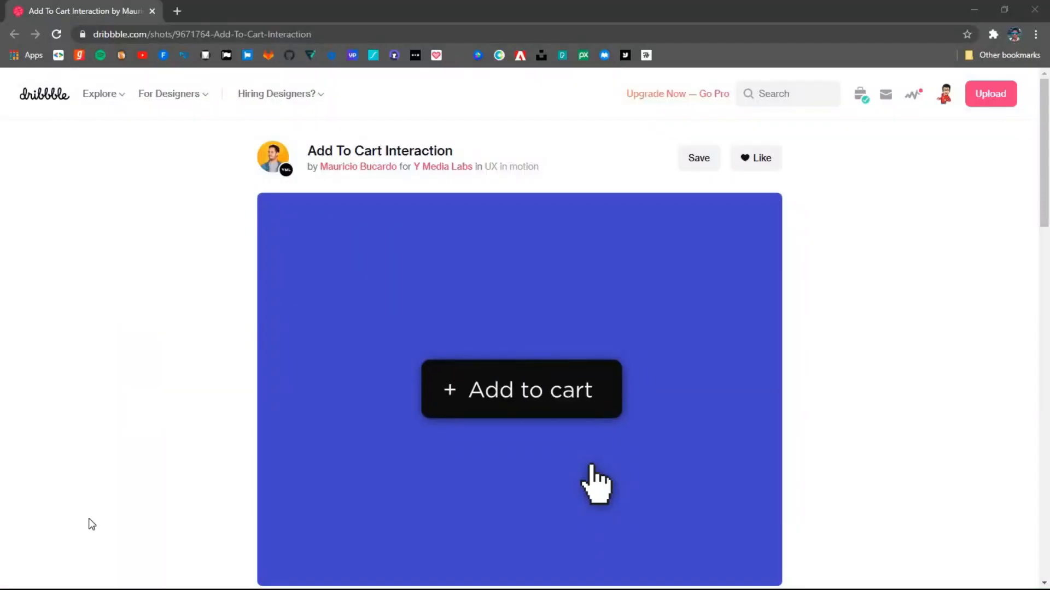
- Draw the artboard and the white rounded rectangle at its middle
left_click(521, 390)
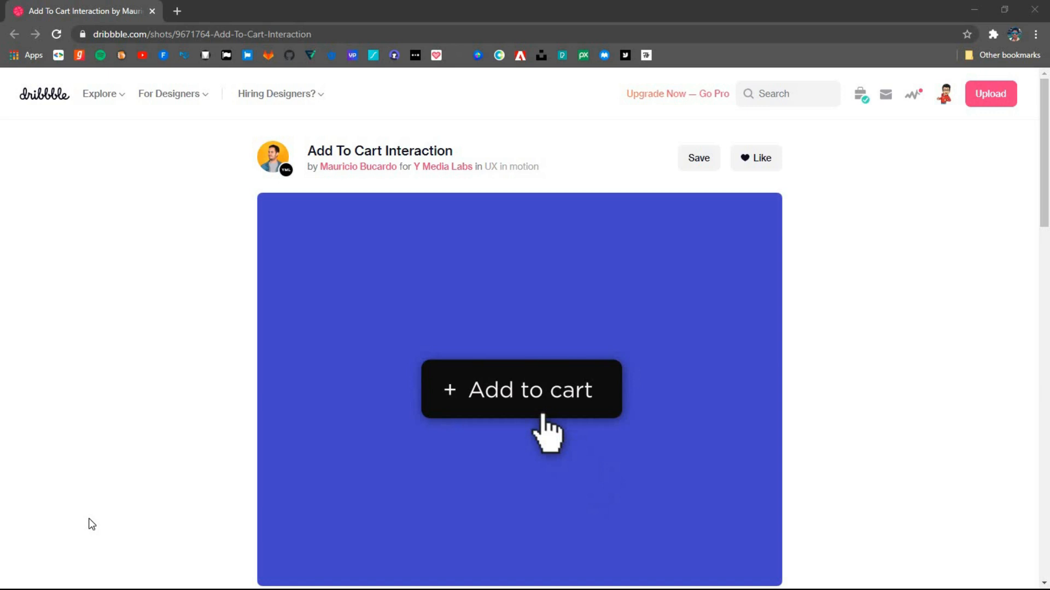
left_click(520, 389)
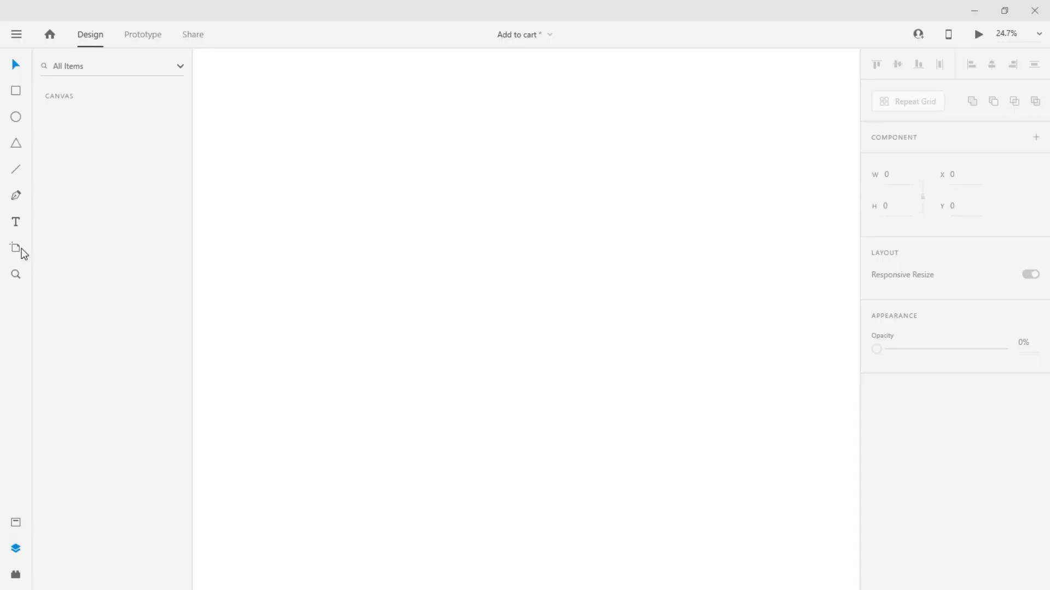
mouse_move(15, 249)
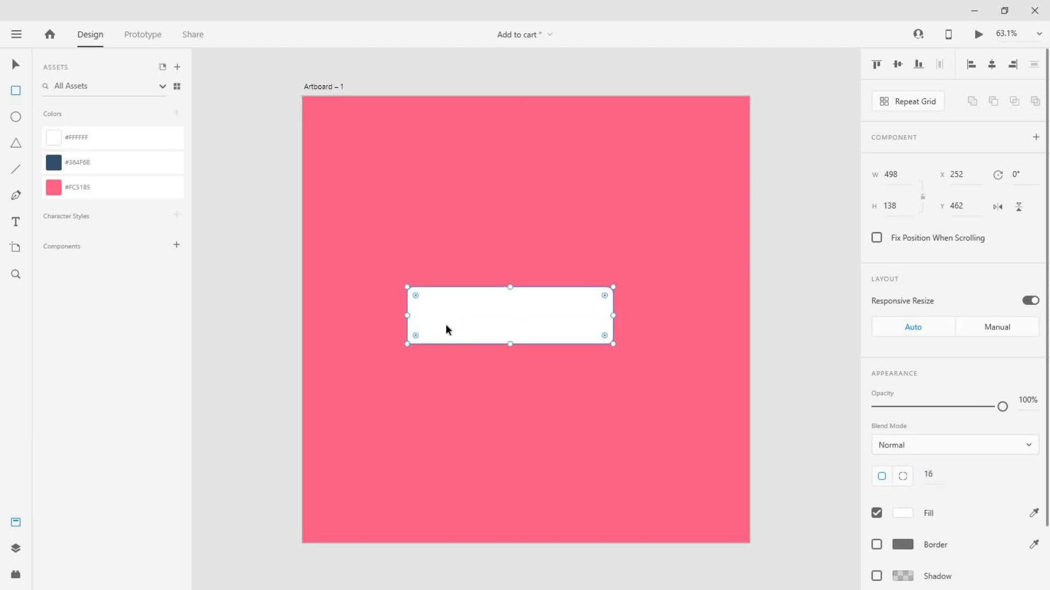
- Fill the rectangle dark blue #364F6B and centre it vertically and horizontally on the artboard
left_click(113, 162)
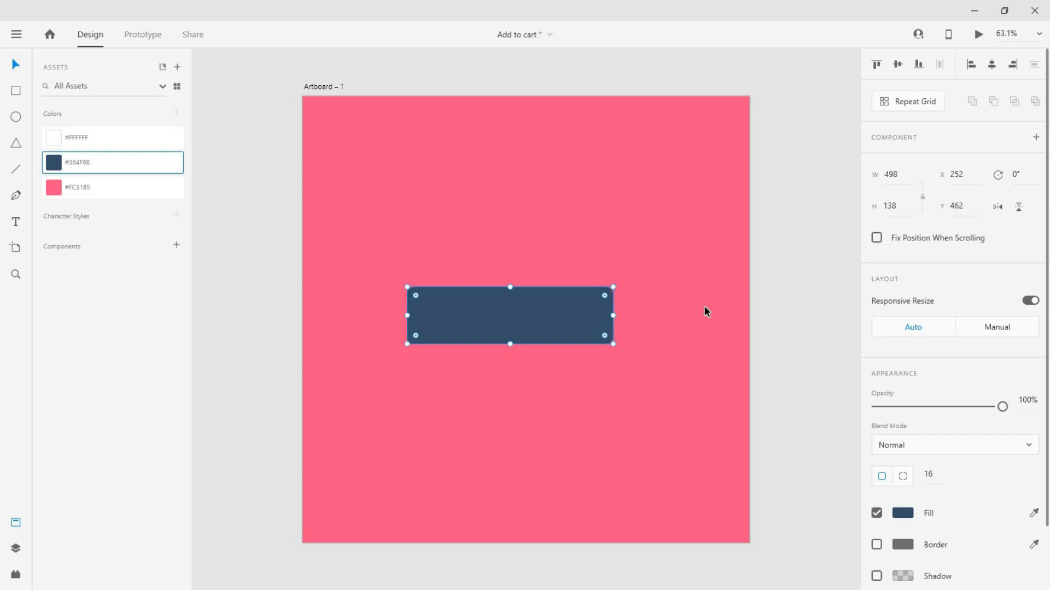
left_click(992, 65)
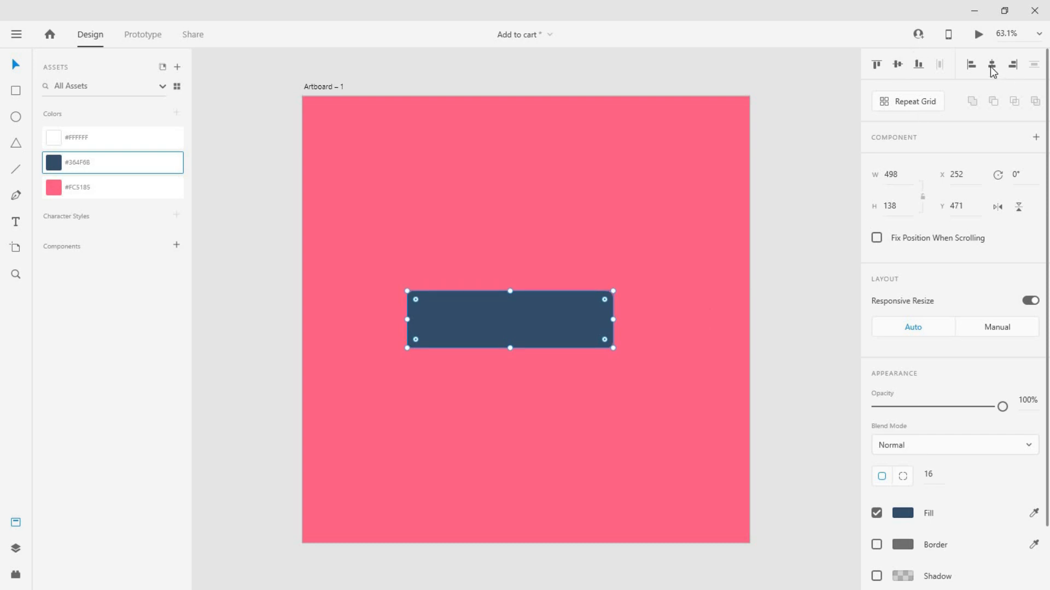
left_click(992, 65)
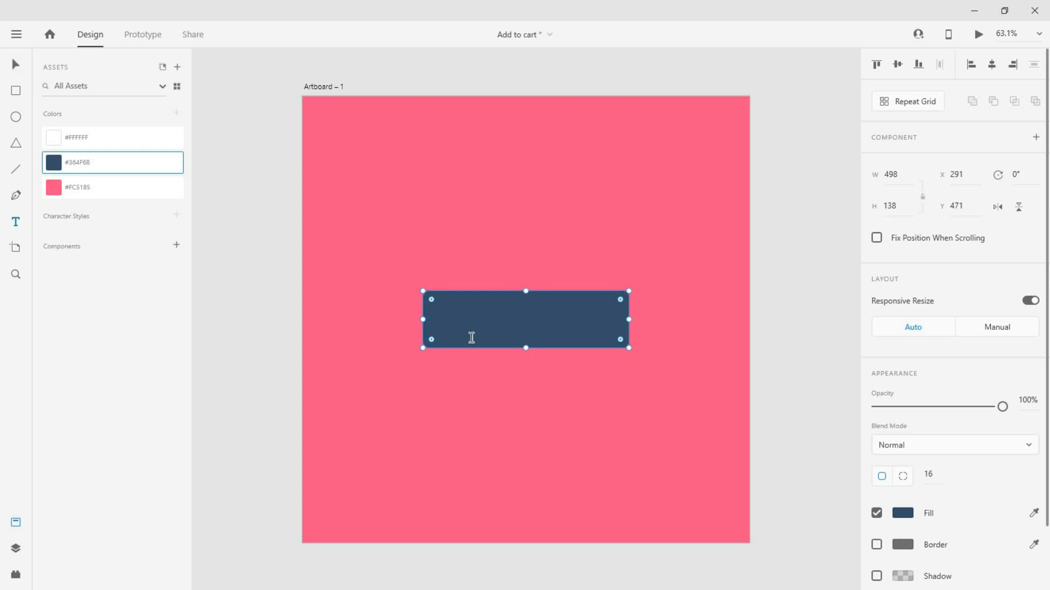
- Add the text label 'Add to cart' on the button
double_click(526, 319)
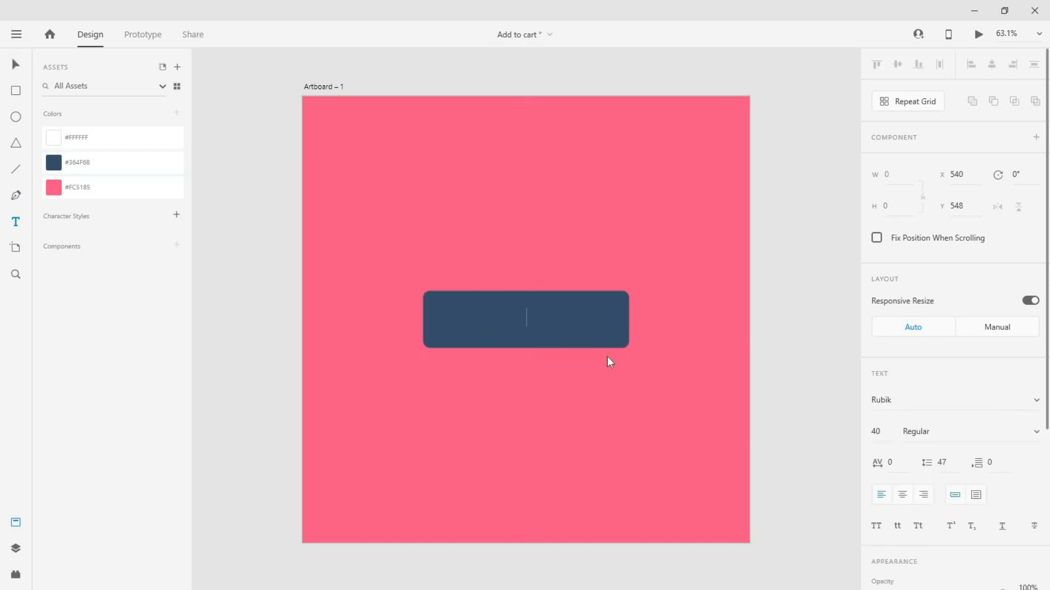
type("Add")
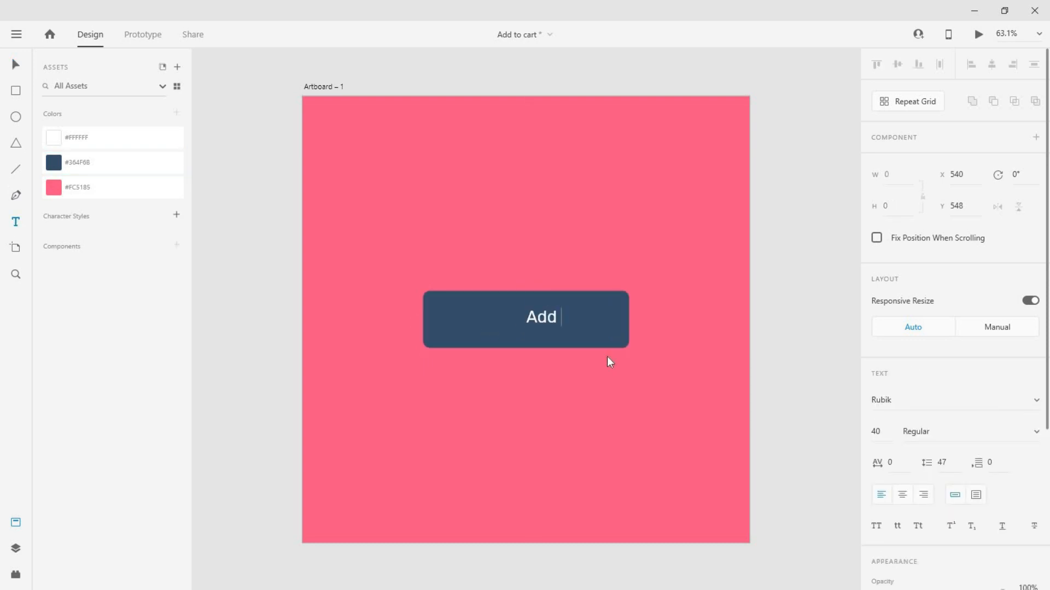
type("to cart")
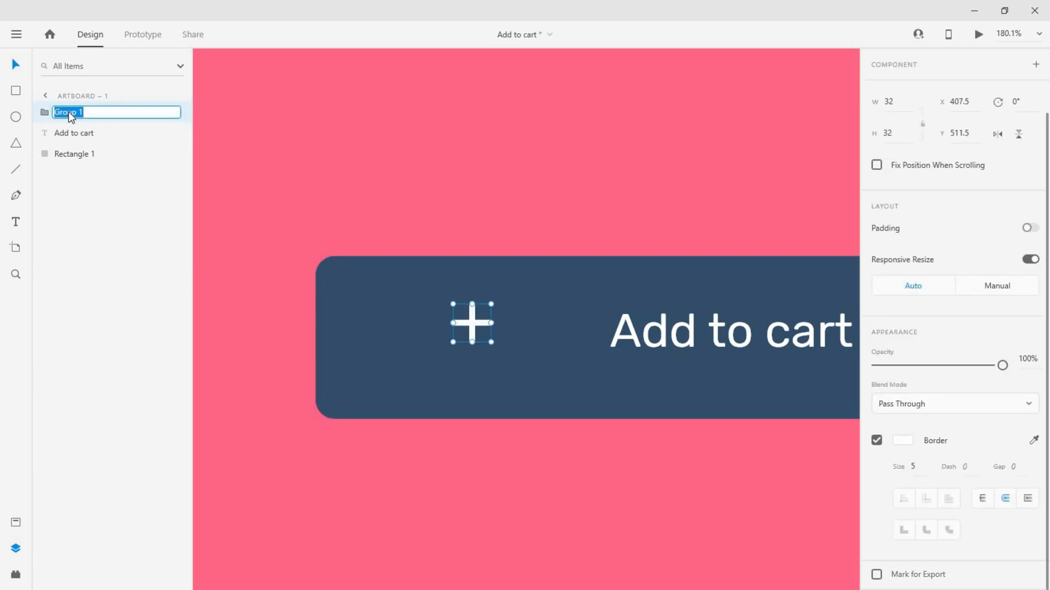
- Name the grouped plus 'Plus Icon' and select the button rectangle for renaming
type("Plus Icon")
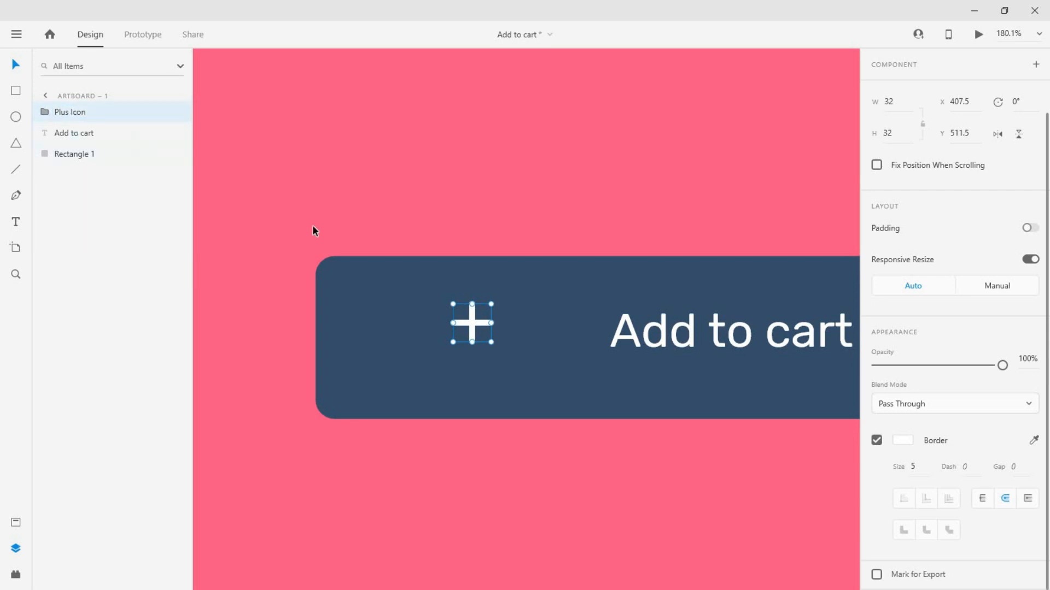
left_click(74, 154)
type("Button")
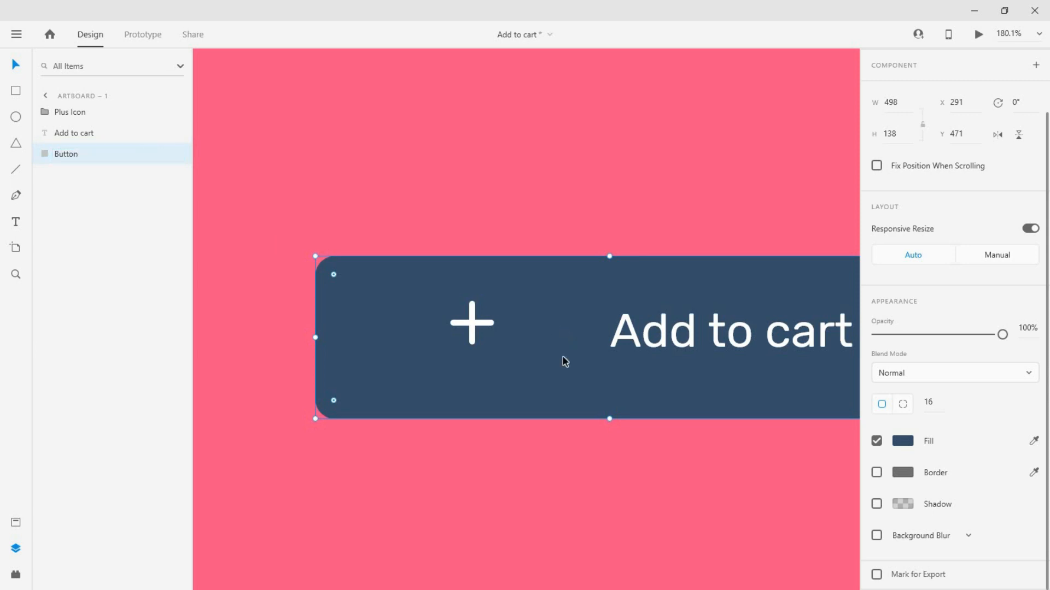
- Group the plus icon with the label and centre the group on the Button
left_click(70, 112)
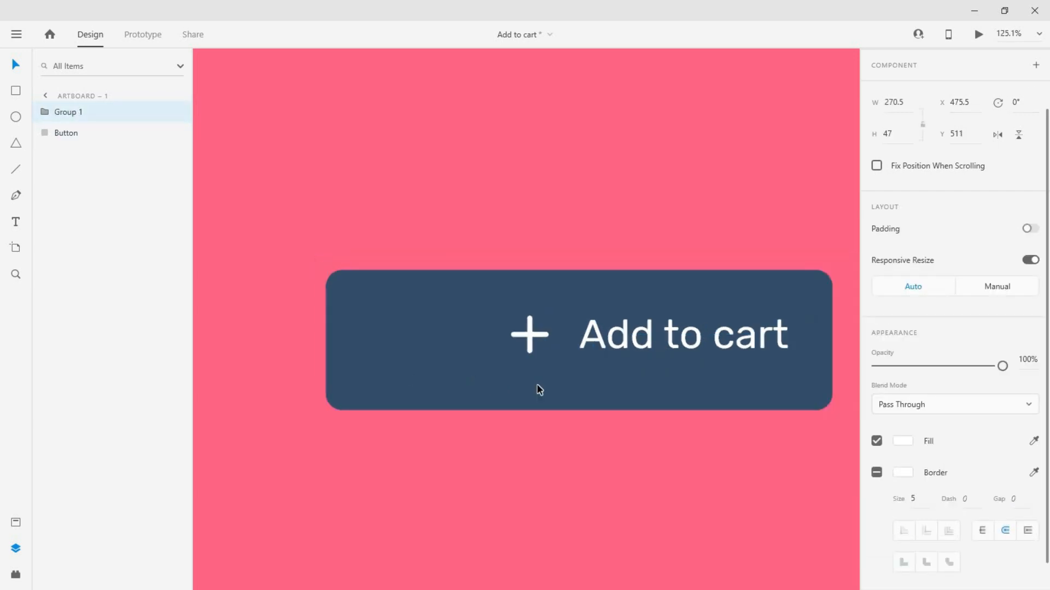
left_click(66, 132)
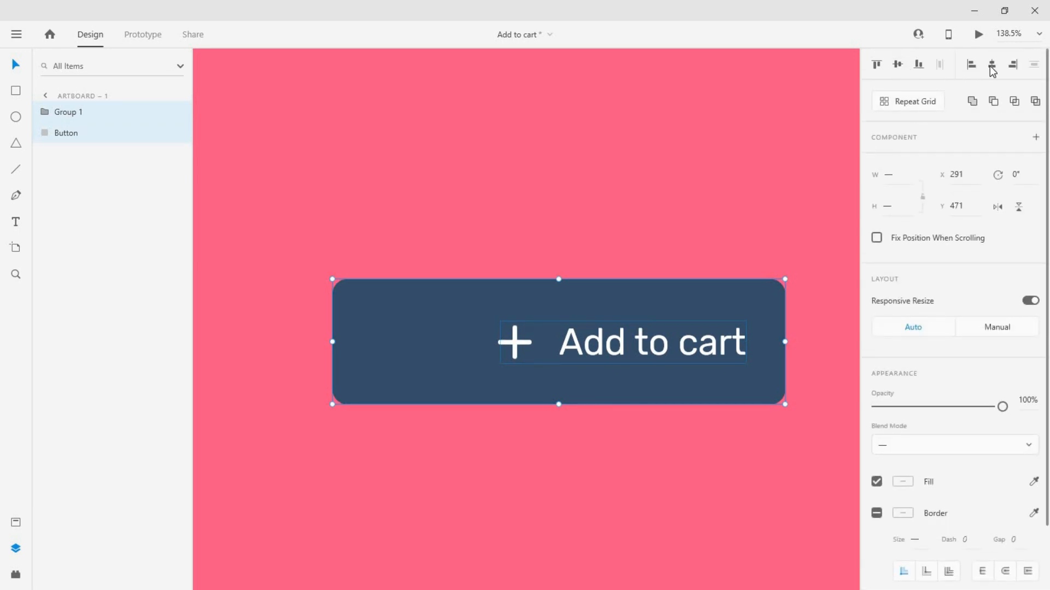
left_click(643, 250)
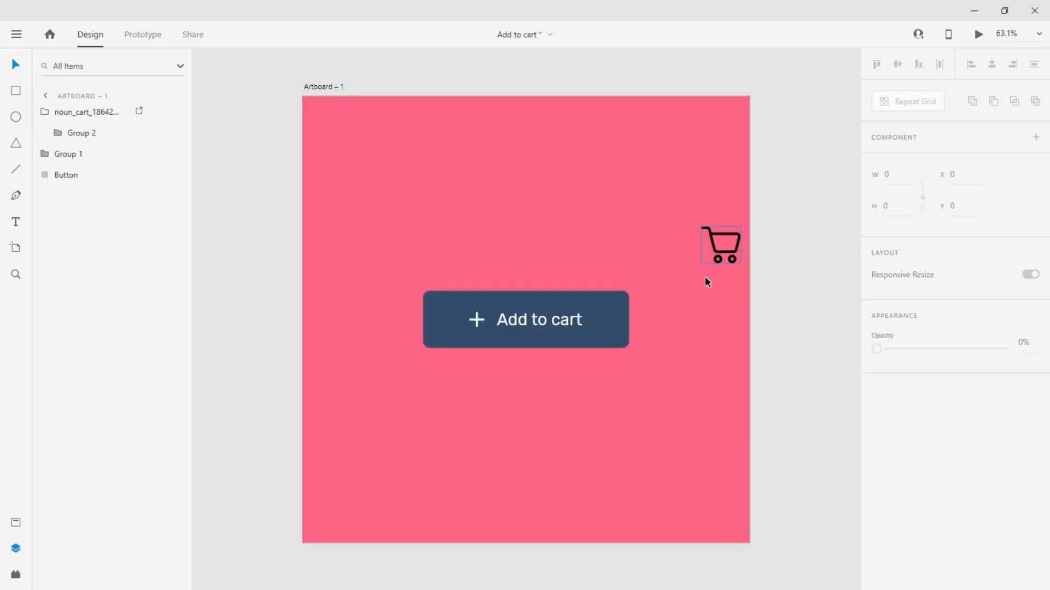
- Change the cart icon's fill to white #FFFFFF
left_click(721, 244)
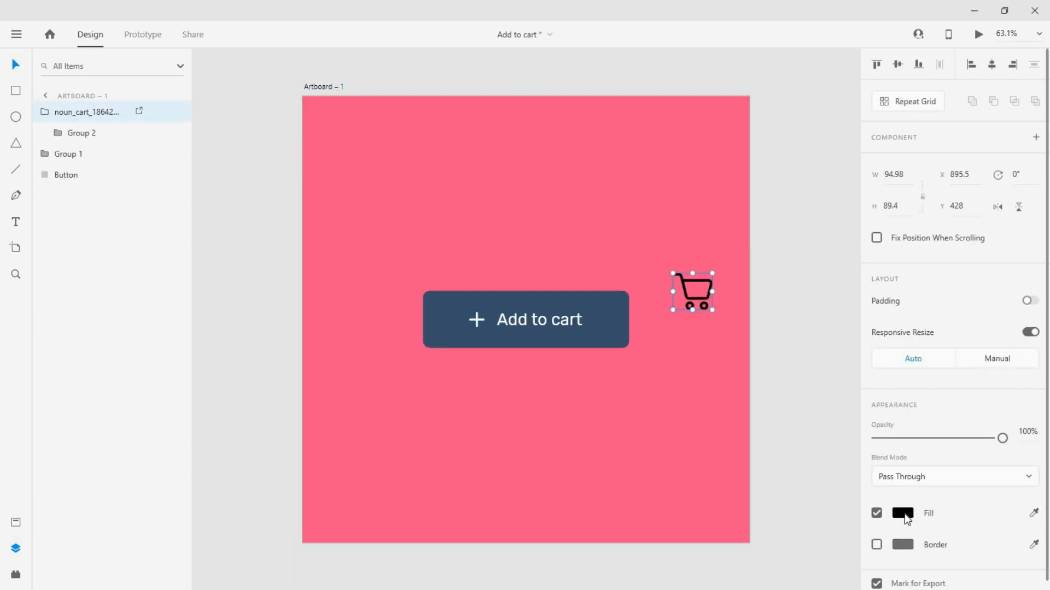
left_click(902, 514)
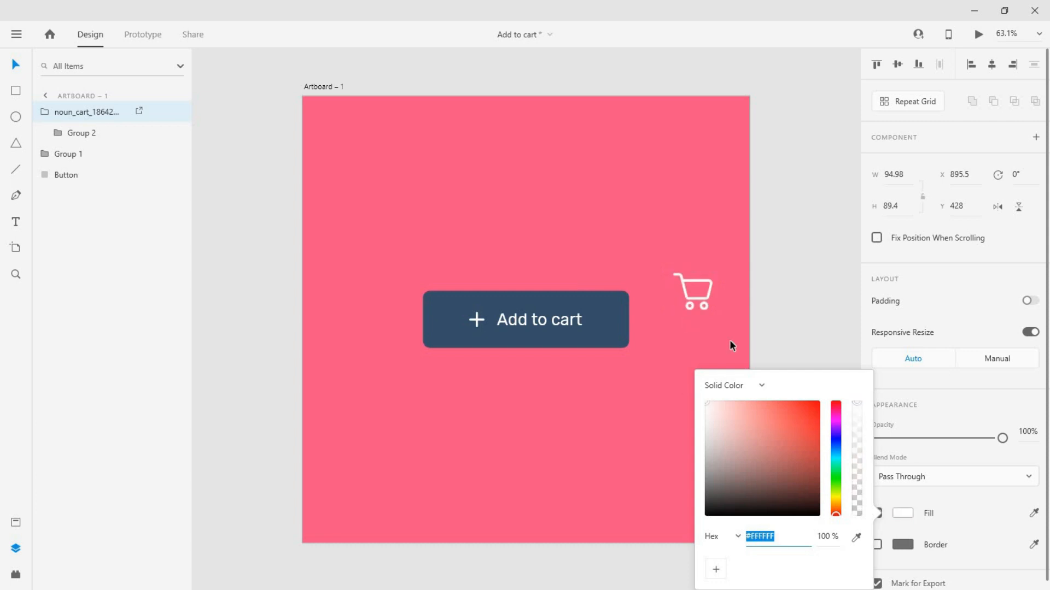
left_click(692, 292)
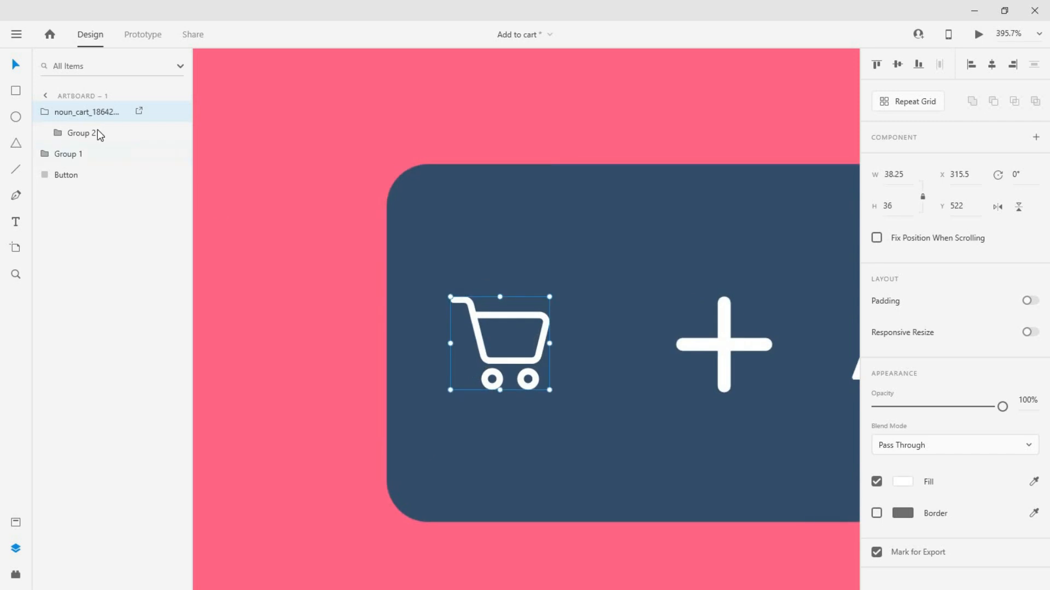
- Expand the cart group and inspect its separate wheel and basket paths
left_click(82, 132)
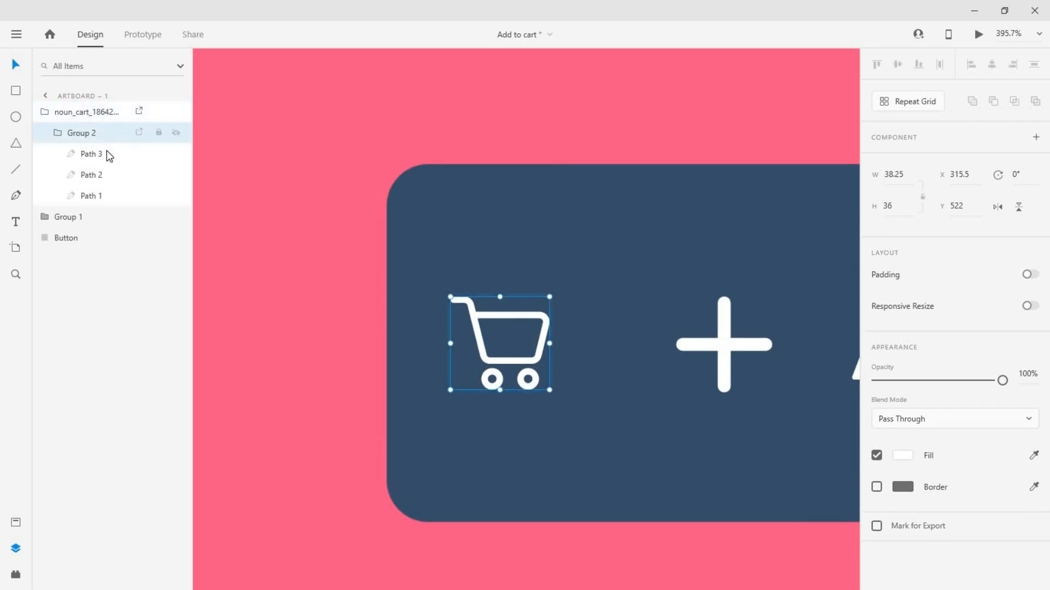
left_click(89, 175)
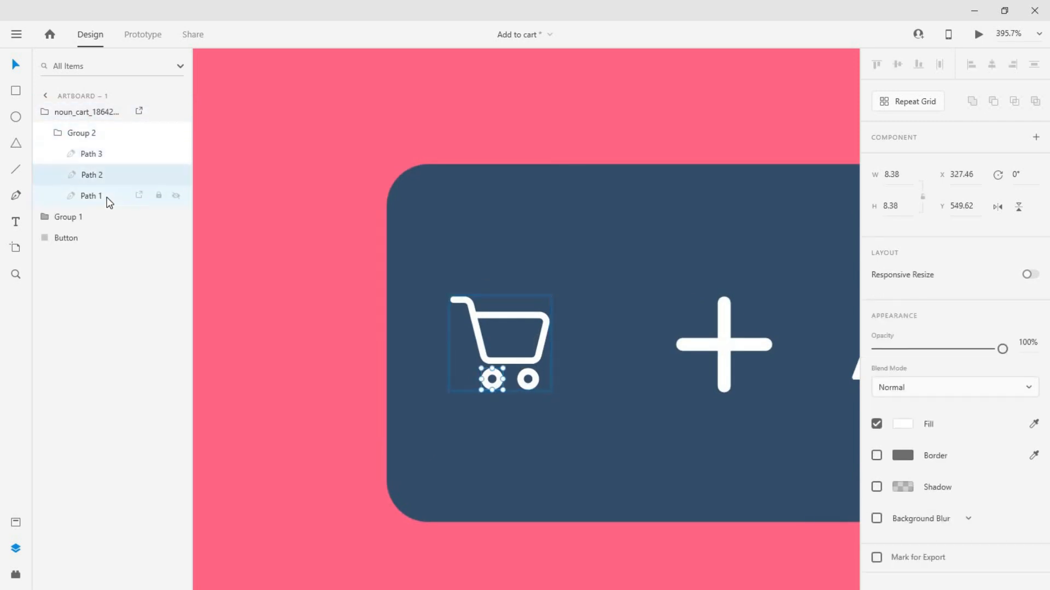
left_click(91, 196)
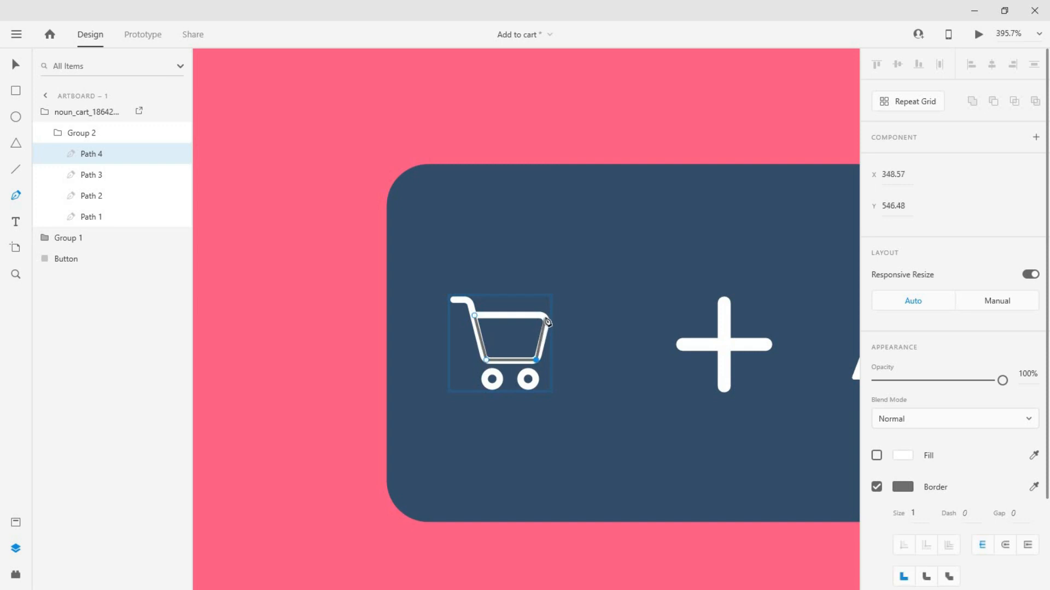
scroll("up", 3)
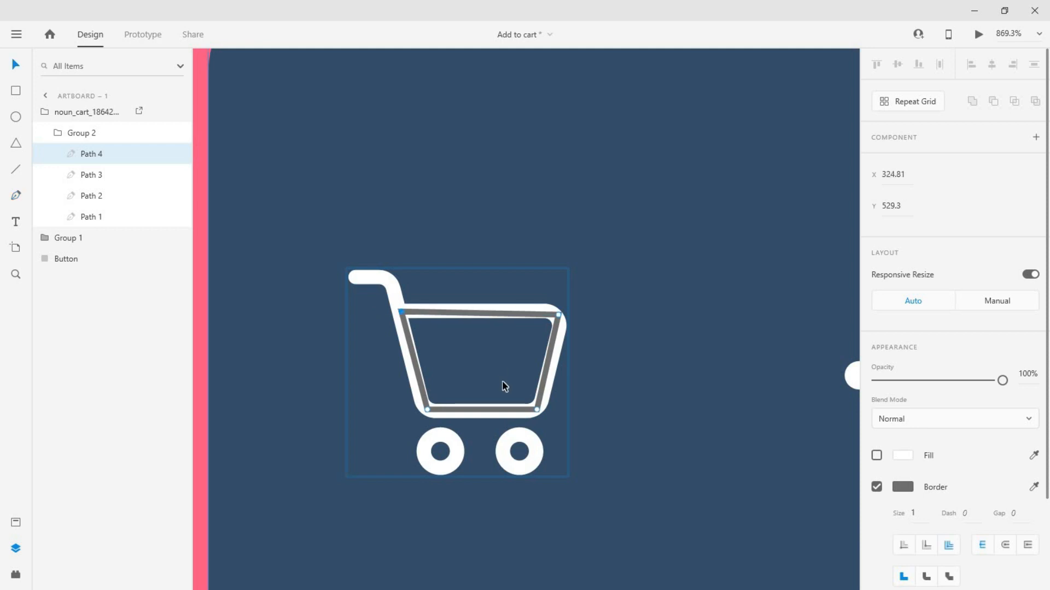
- Rename the newly traced basket outline path to 'Mask Layer'
double_click(91, 154)
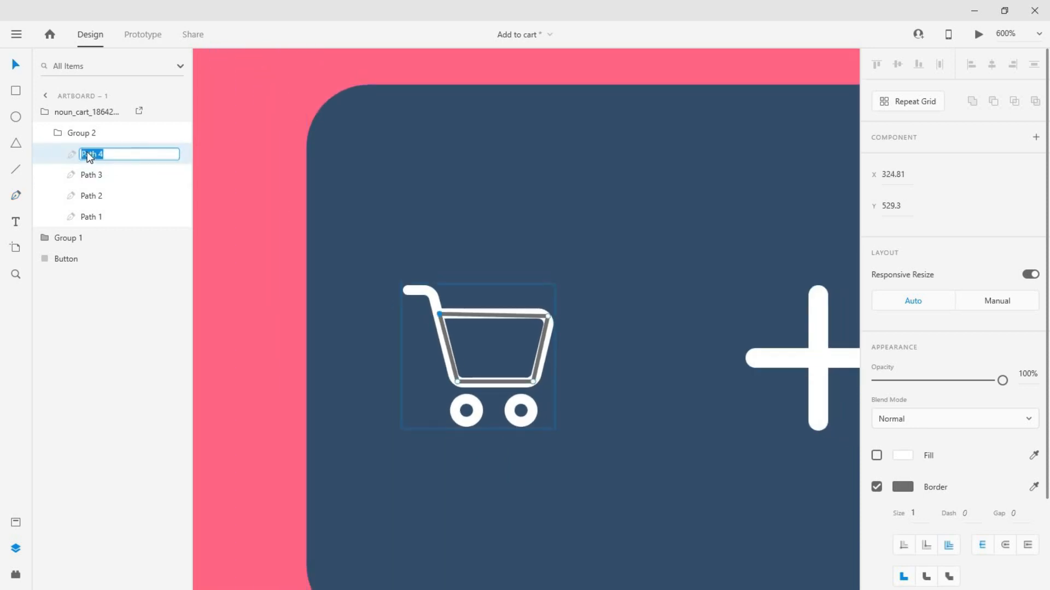
type("Mask Layer")
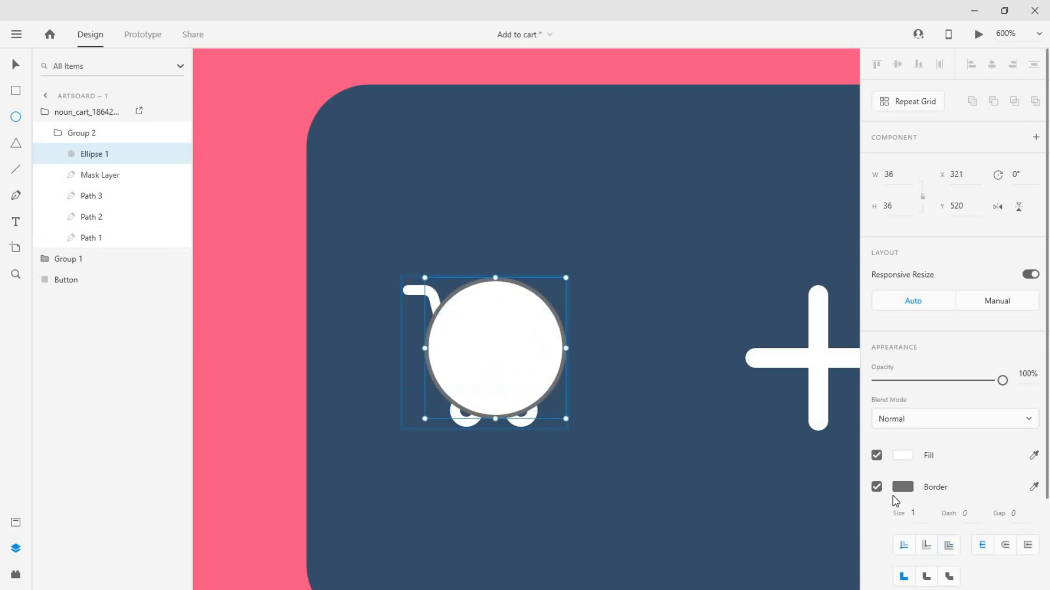
- Remove the circle's border, rename it 'Fill', and move Mask Layer above it
left_click(876, 487)
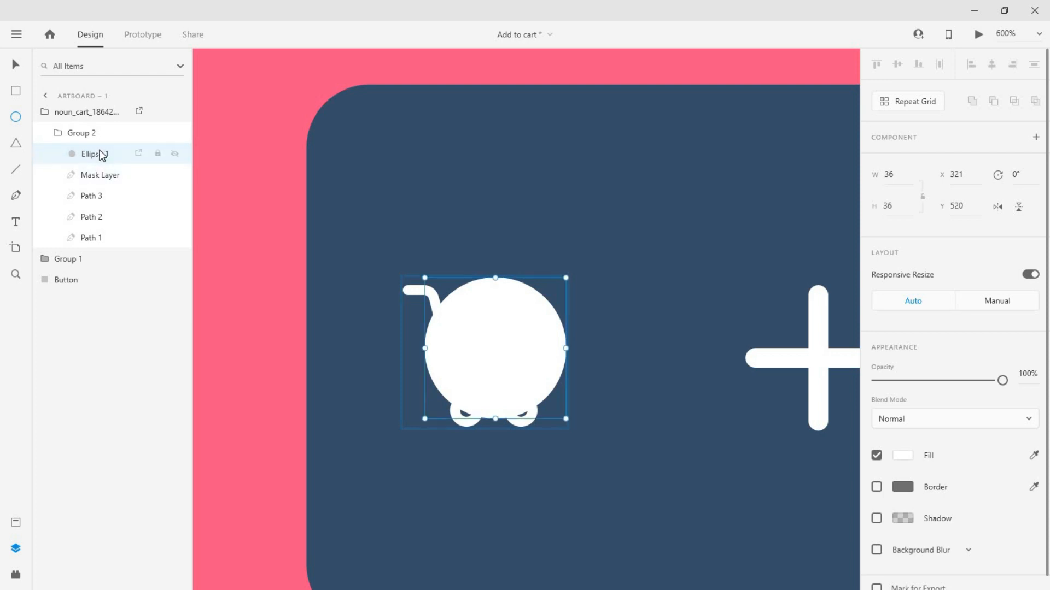
double_click(91, 154)
type("Fill")
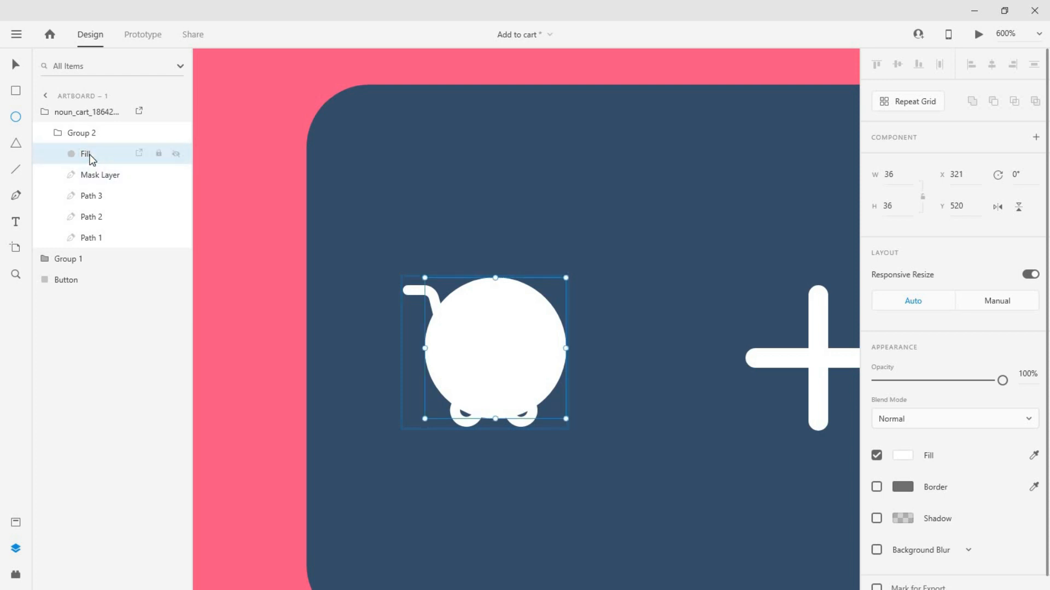
left_click(99, 153)
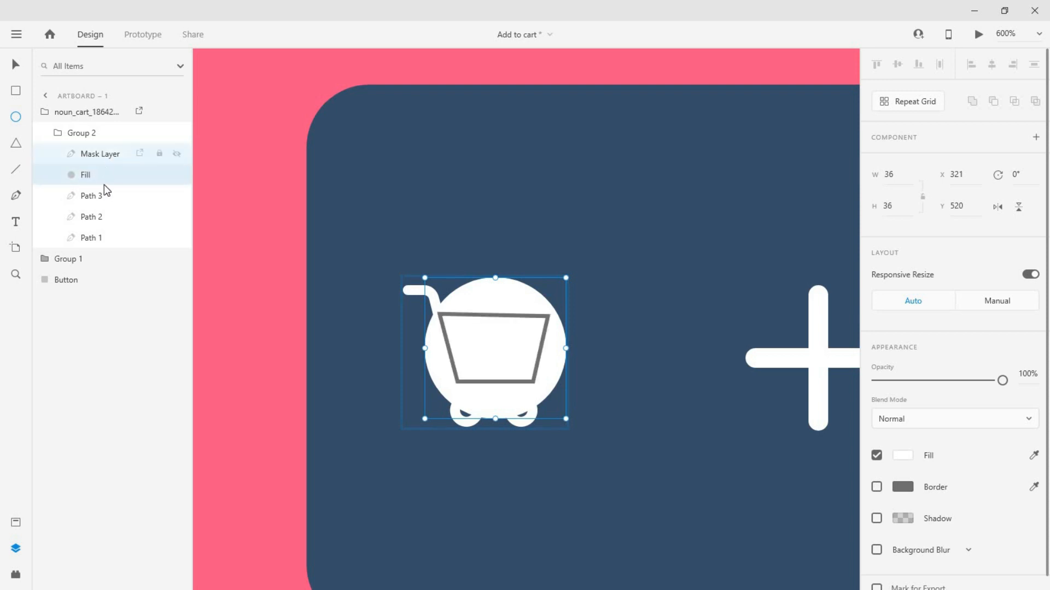
mouse_move(112, 240)
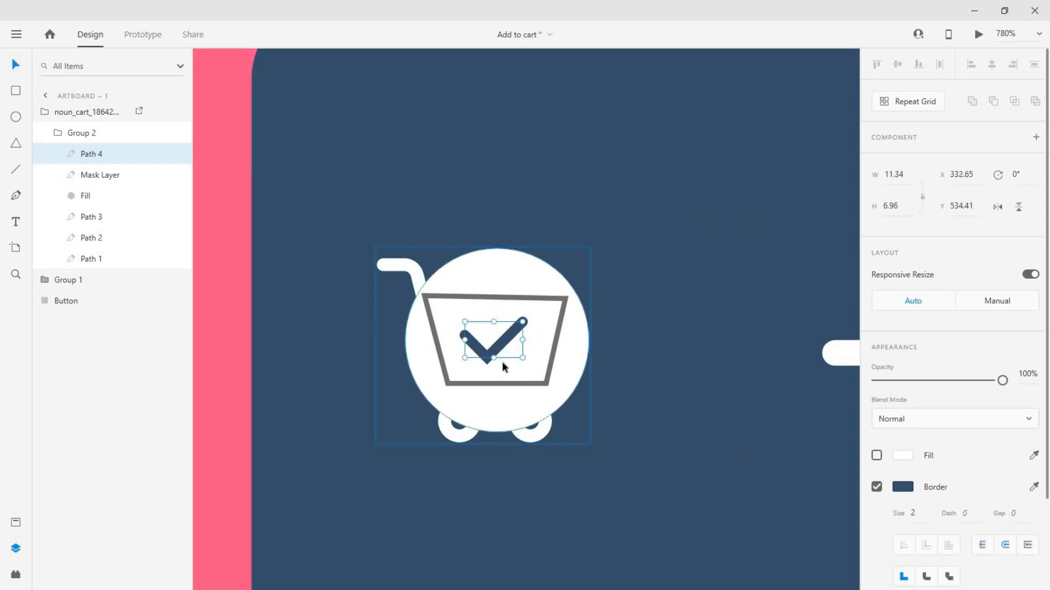
- Rename the checkmark path 'Tick' and place it below the Mask Layer
double_click(91, 154)
type("Tick")
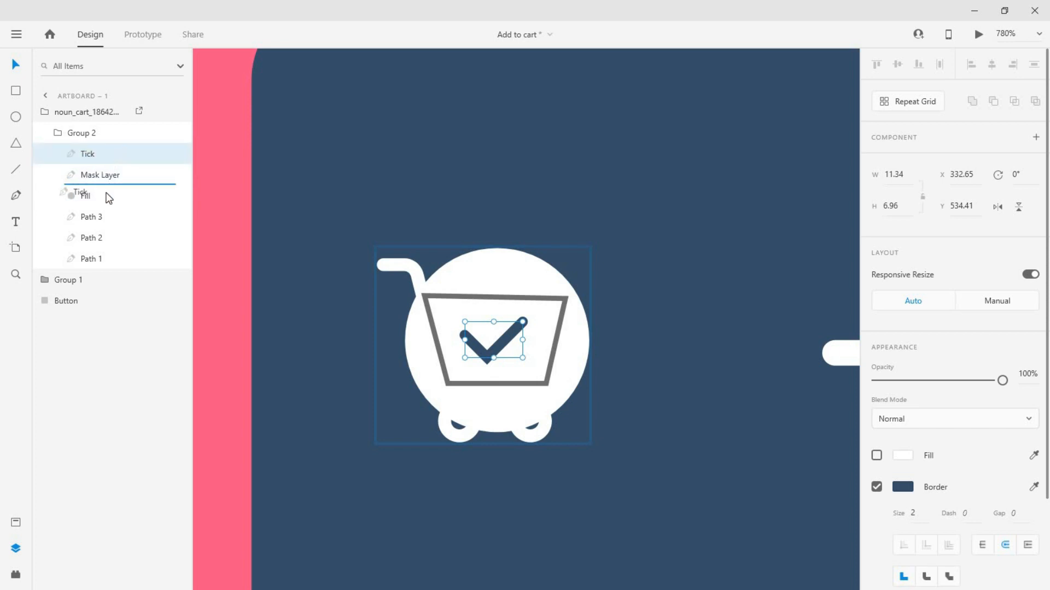
left_click(85, 196)
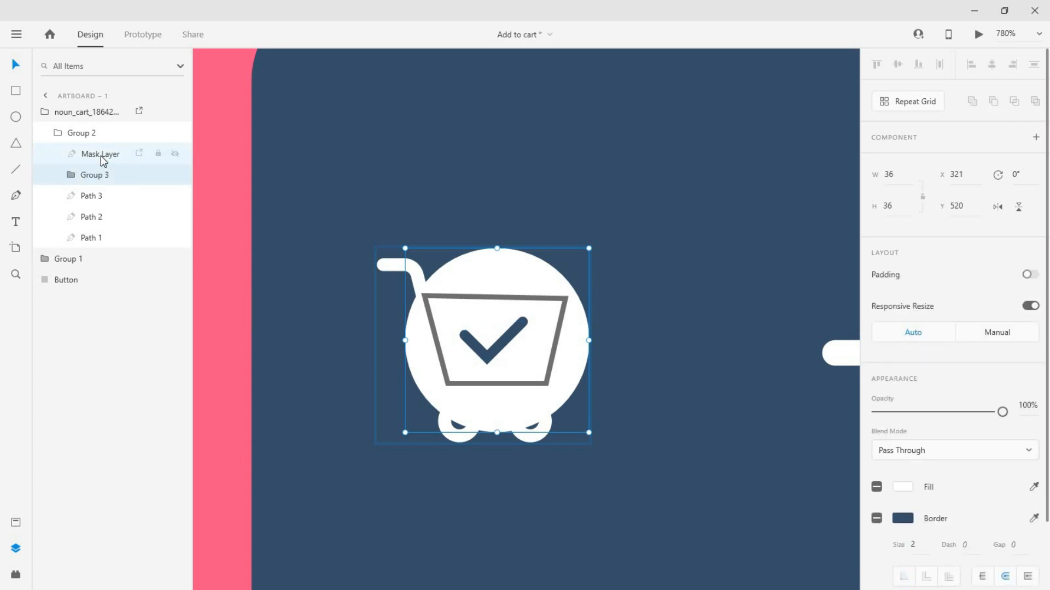
- Mask the circle-and-tick group with the Mask Layer shape using Mask with Shape
right_click(100, 153)
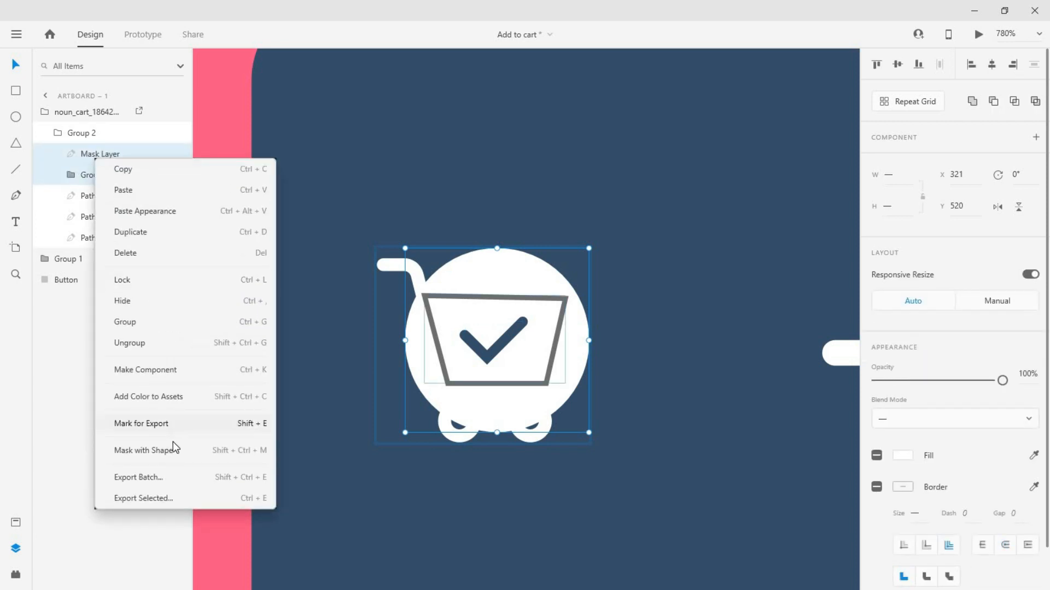
left_click(144, 450)
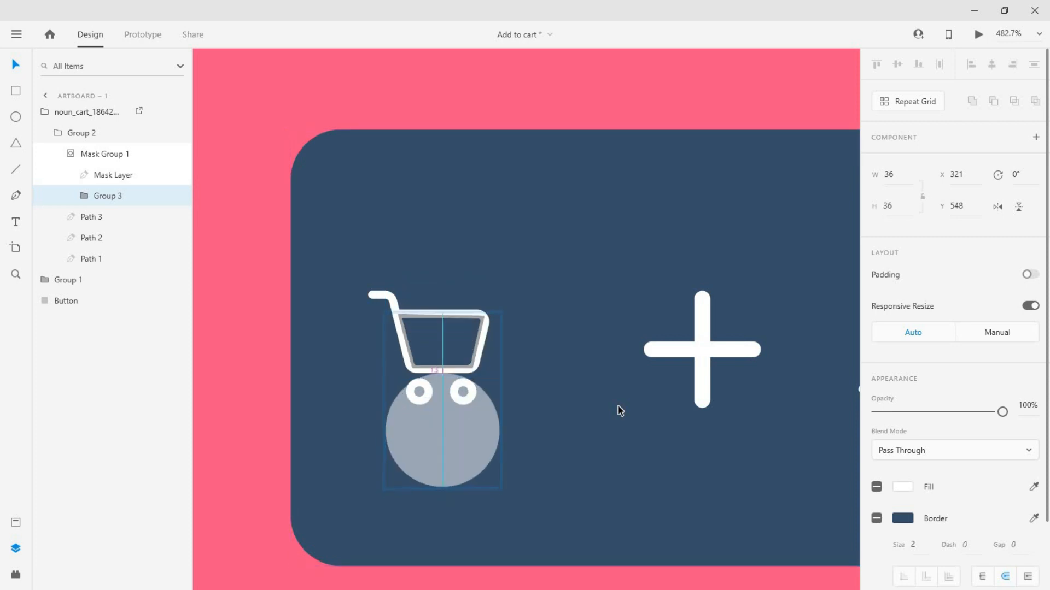
- Select the whole cart group to tilt it −45°, then select the Button to copy it
left_click(105, 153)
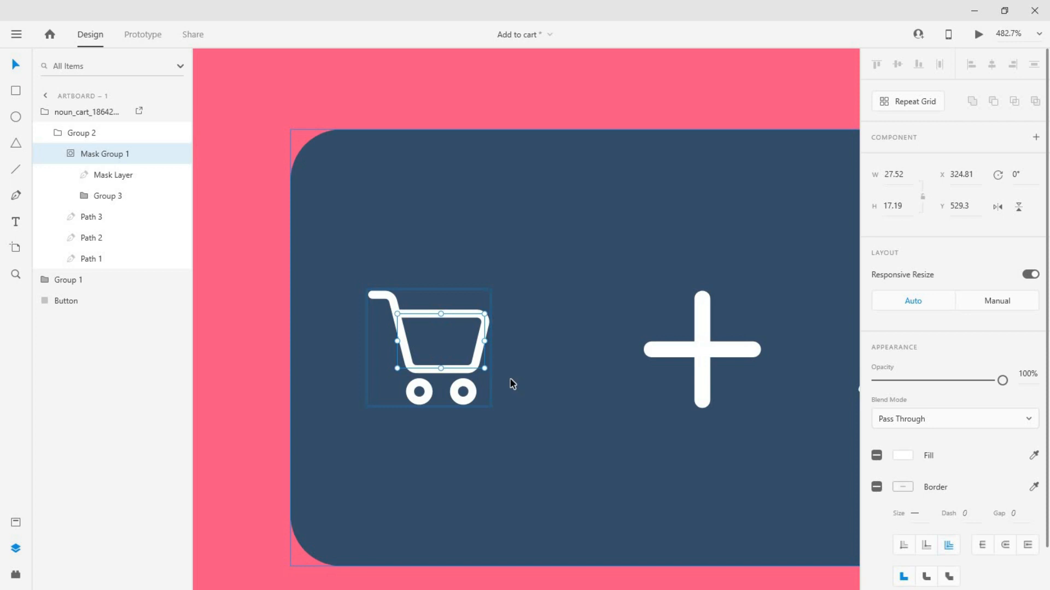
scroll("down", 3)
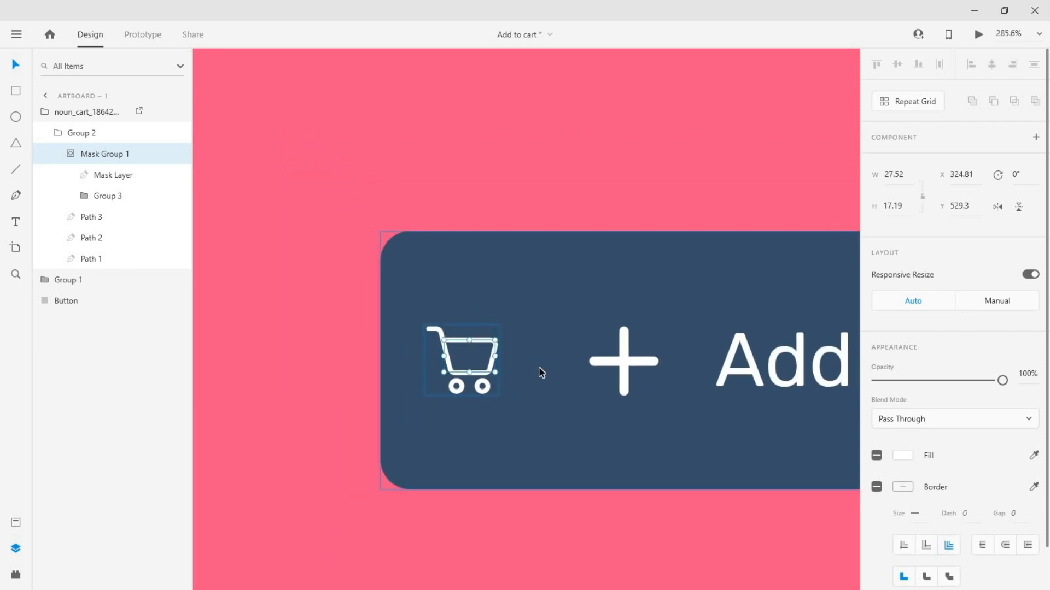
left_click(90, 112)
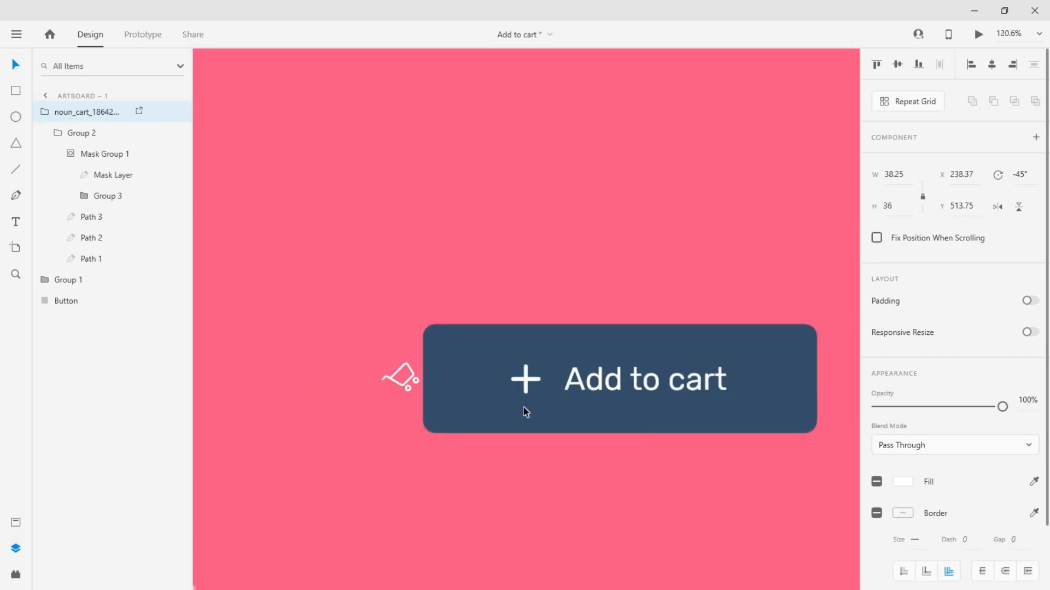
left_click(65, 300)
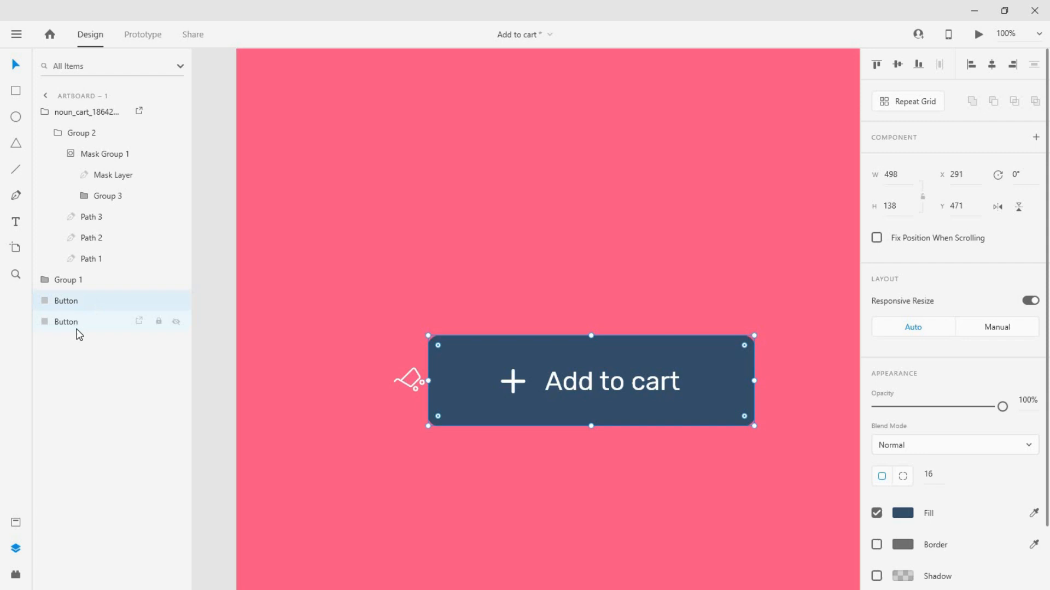
- Rename the duplicated button rectangle to 'Mask Layer'
double_click(66, 322)
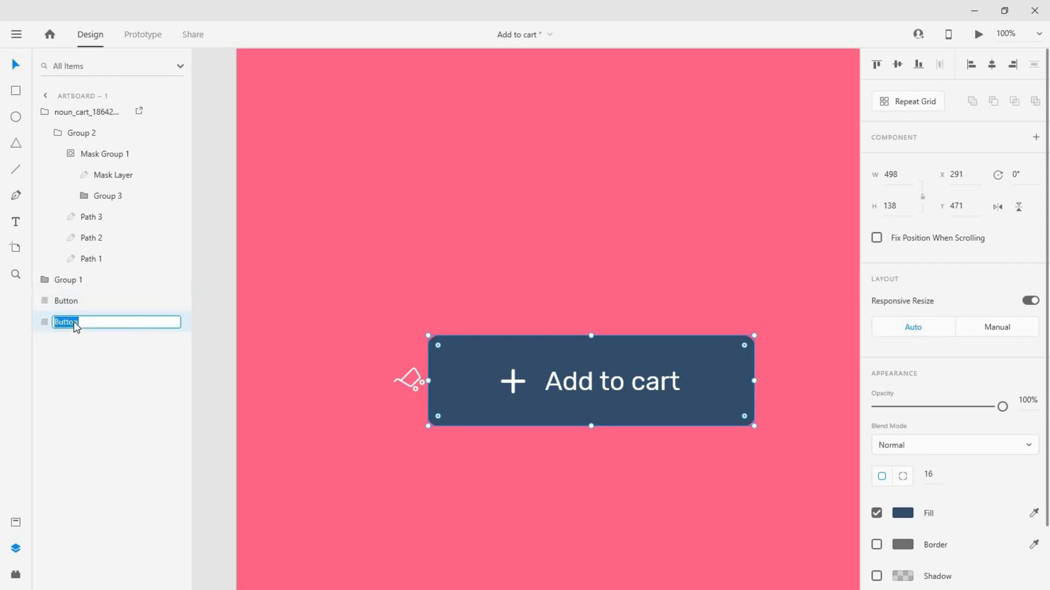
type("Mask")
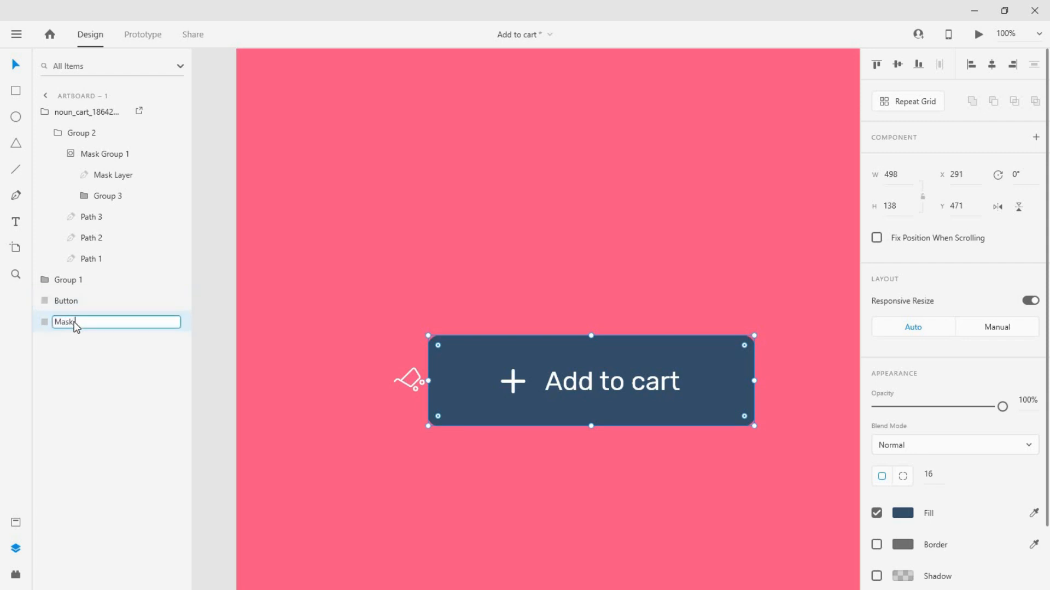
key("Return")
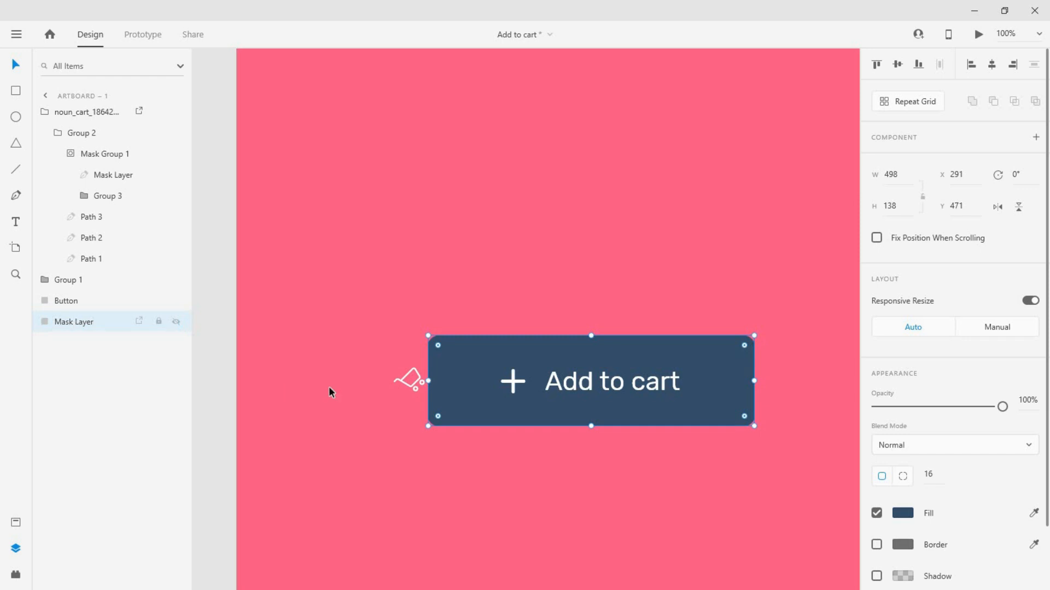
left_click(590, 380)
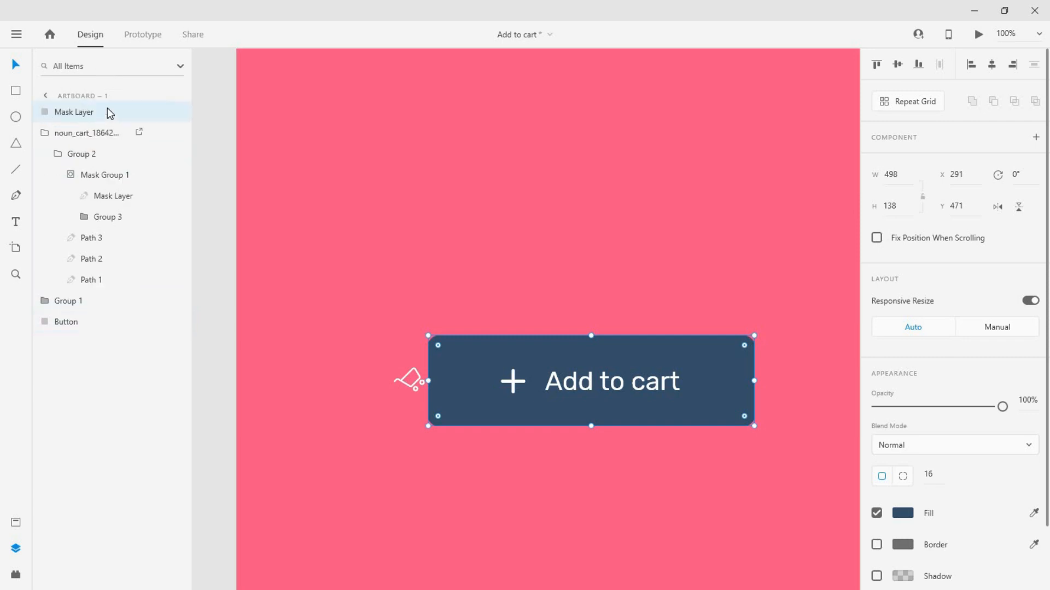
- Collapse the cart group and select Mask Layer through Button together for masking
left_click(88, 133)
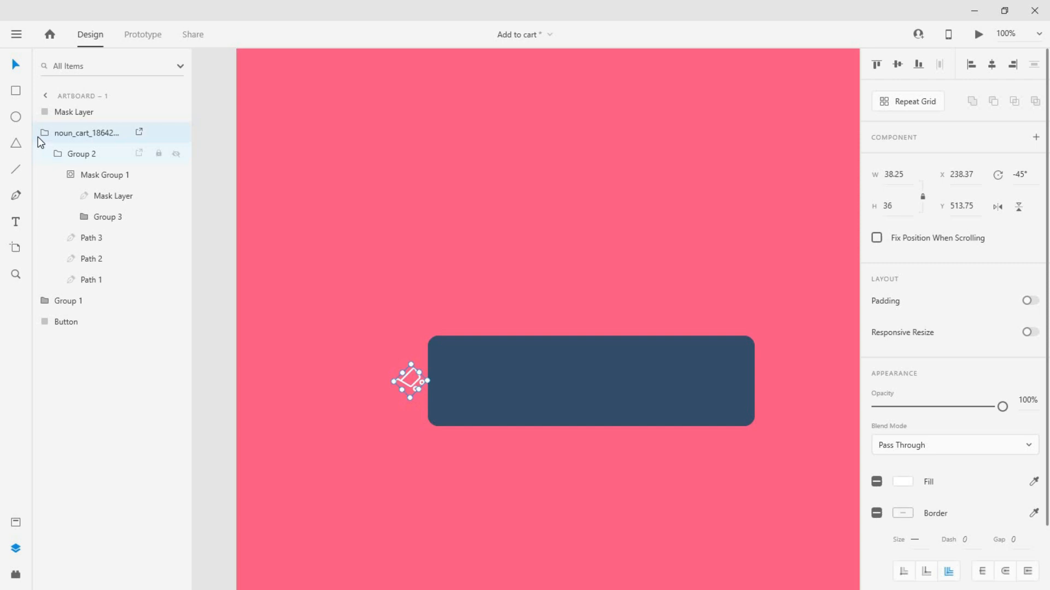
left_click(44, 132)
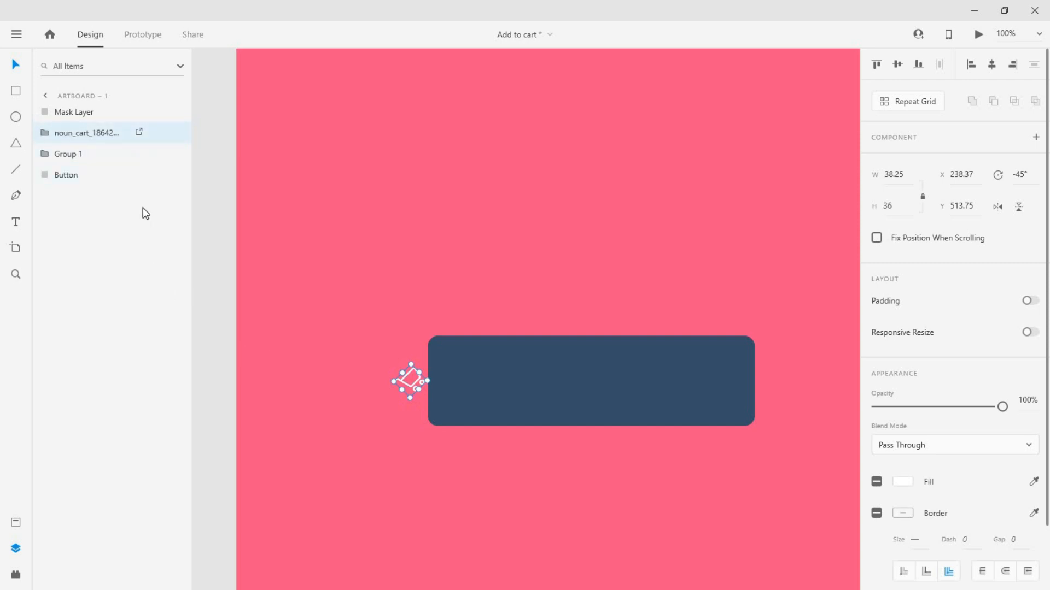
left_click(66, 175)
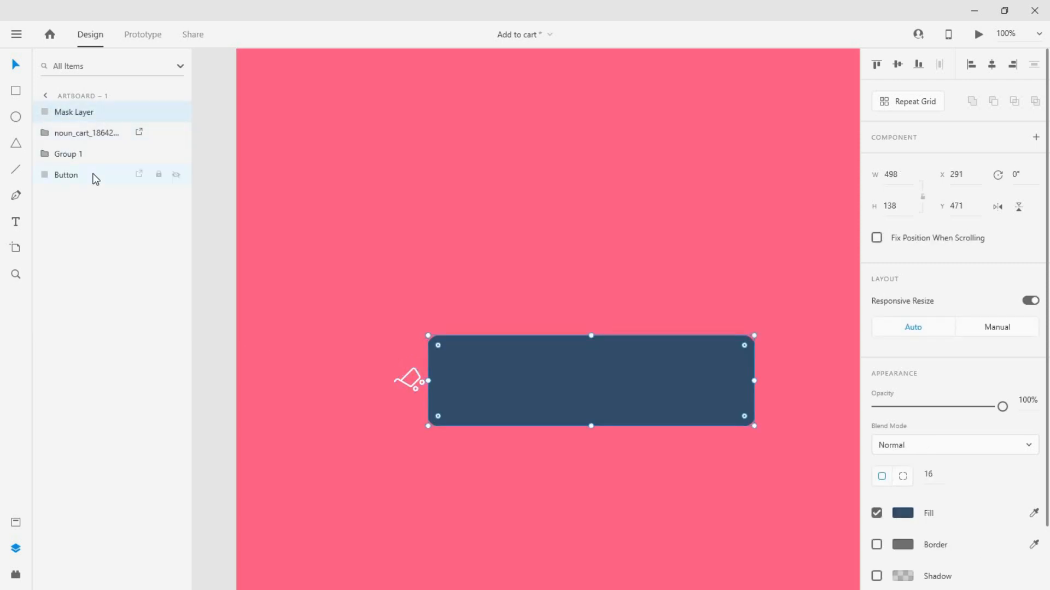
right_click(590, 380)
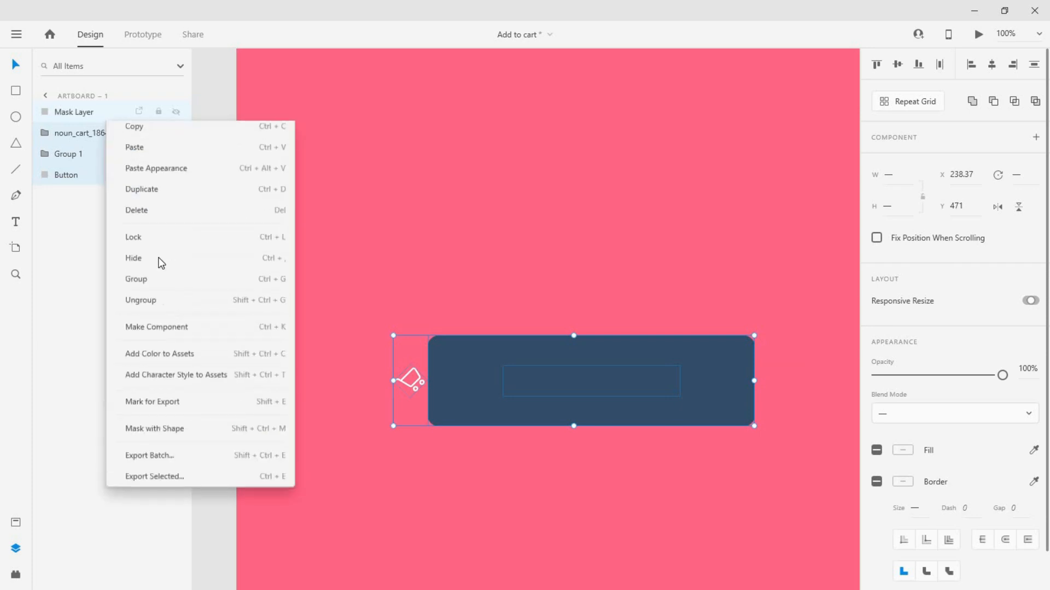
- Mask the button with the Mask Layer shape and duplicate the artboard as Artboard – 2
left_click(155, 429)
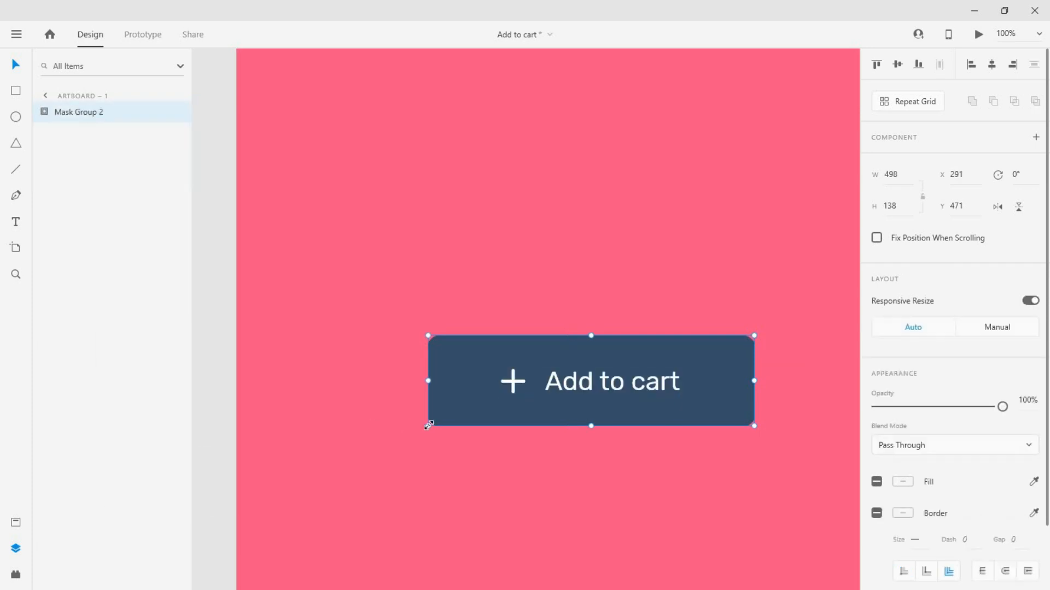
mouse_move(564, 382)
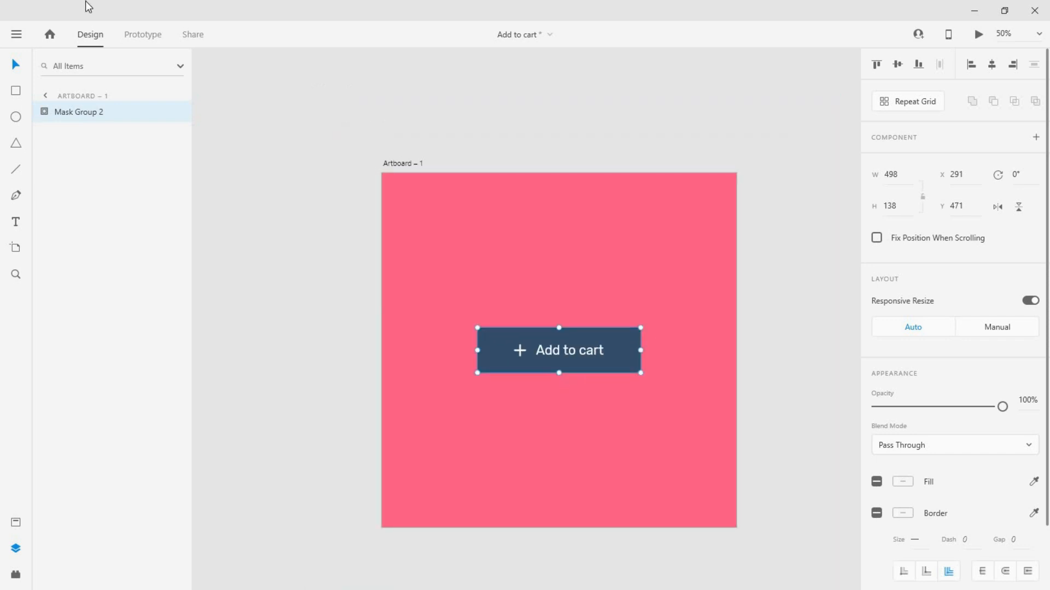
left_click(403, 163)
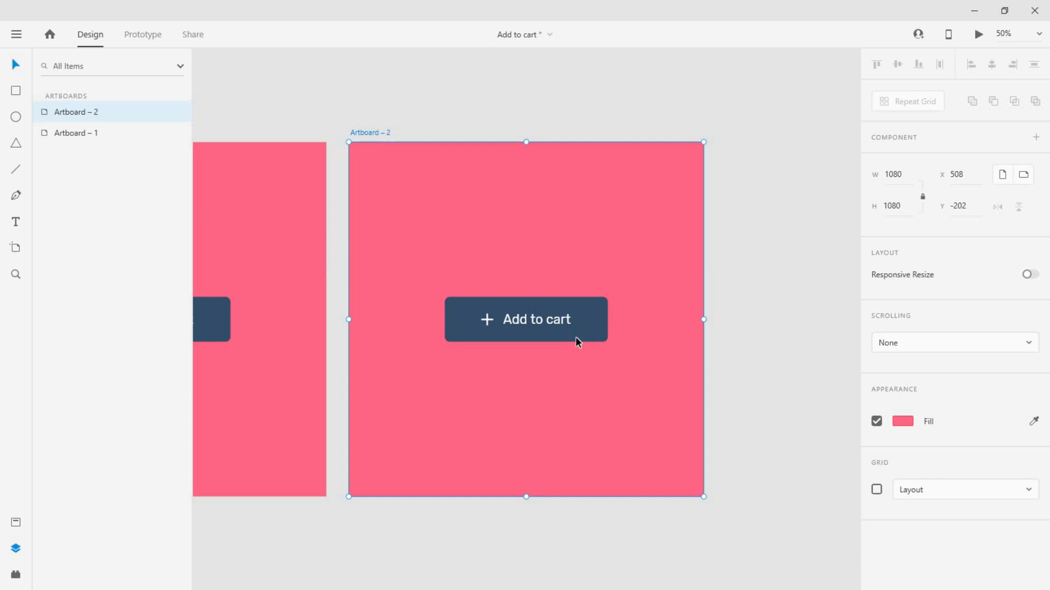
double_click(526, 318)
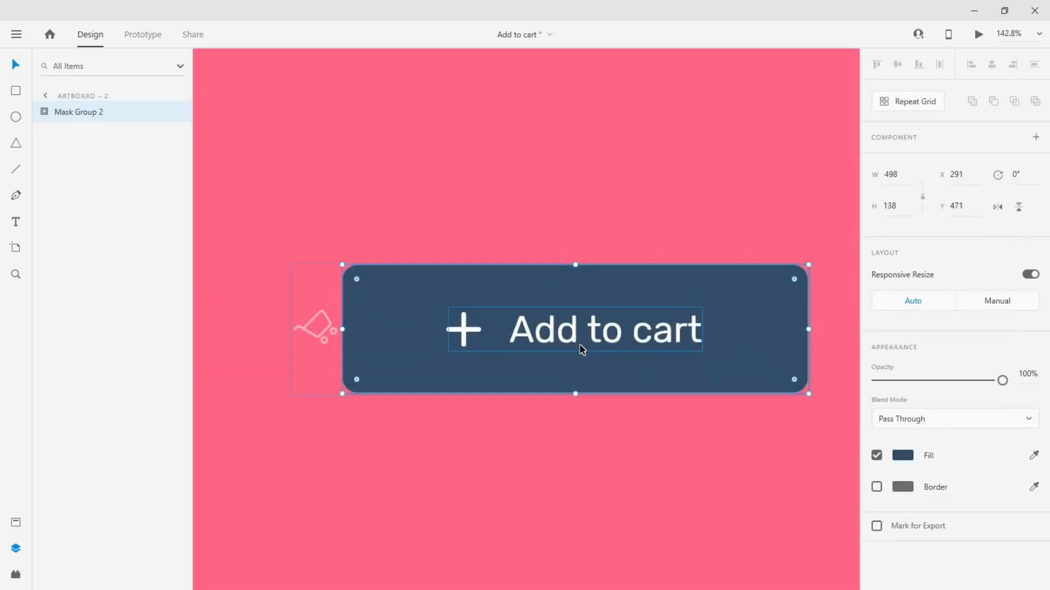
left_click(43, 111)
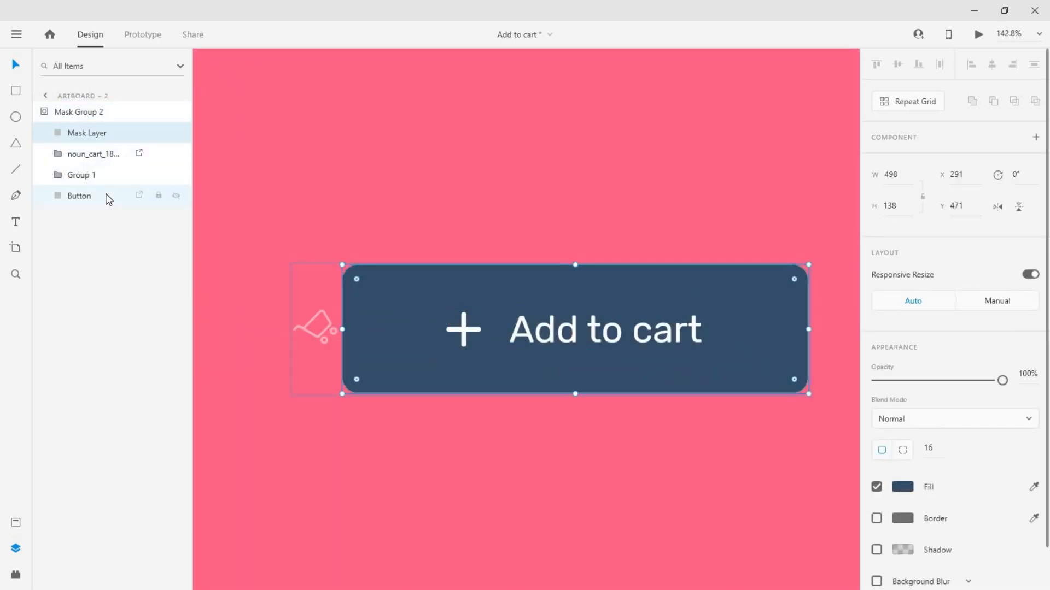
- Move the label group up on Artboard – 2, rotate the Plus Icon 180, and duplicate to Artboard – 3
left_click(81, 175)
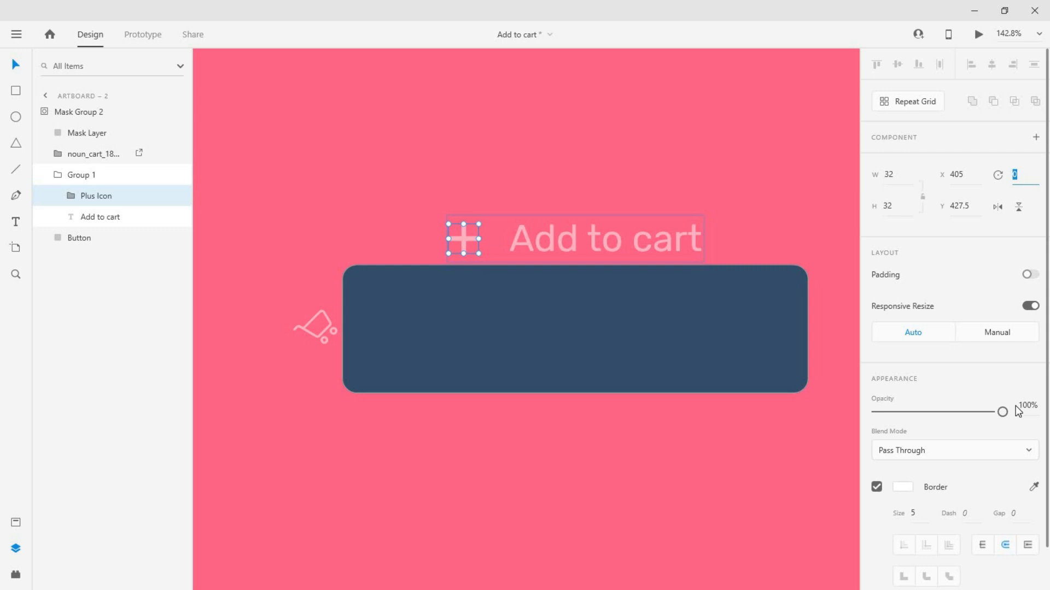
type("180")
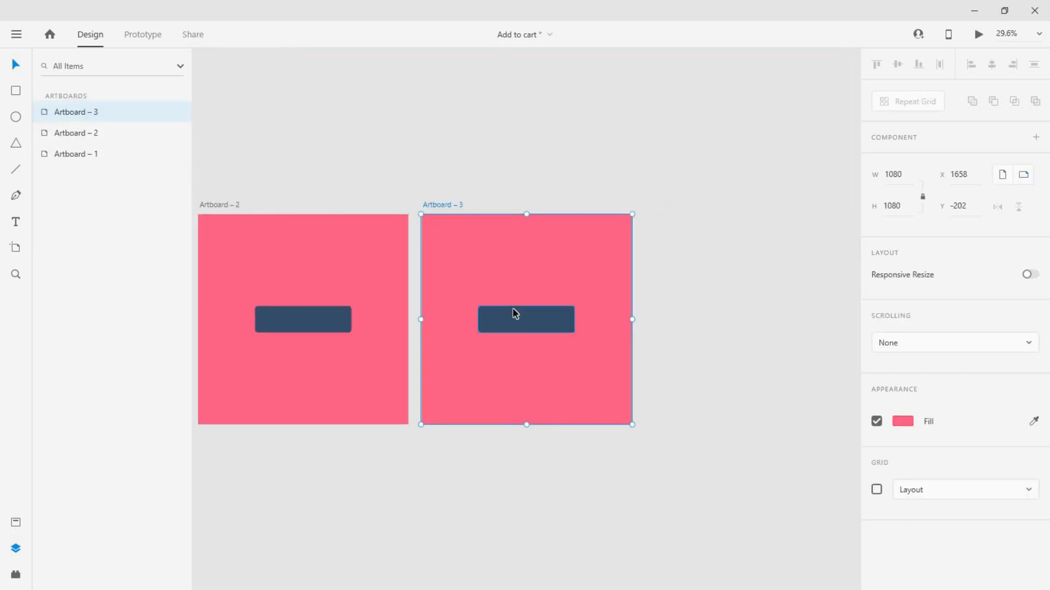
double_click(525, 319)
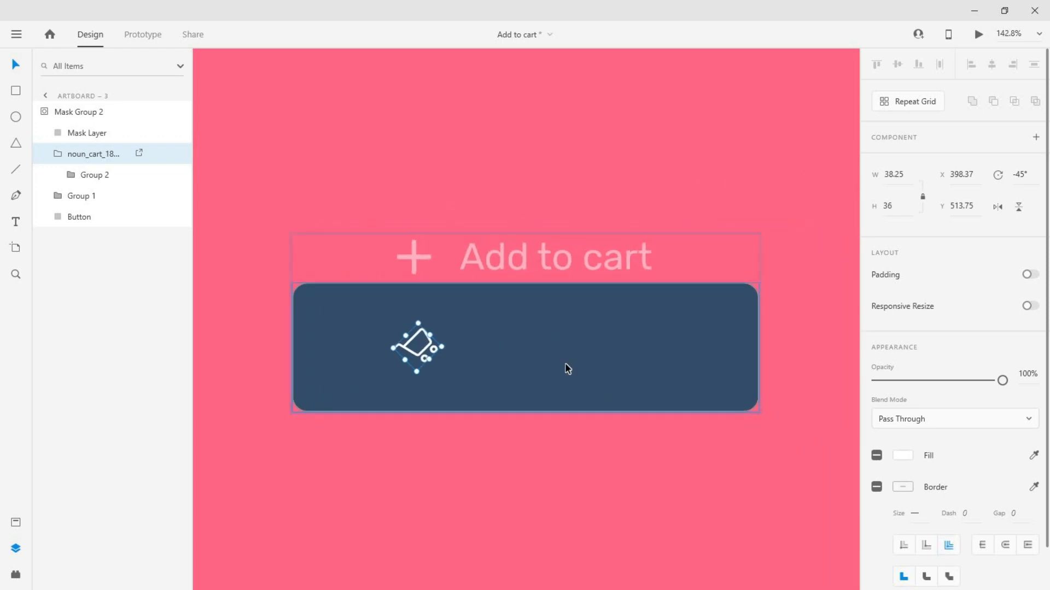
- Centre the cart on the button and set its rotation to 0 on Artboard – 3
left_click(79, 217)
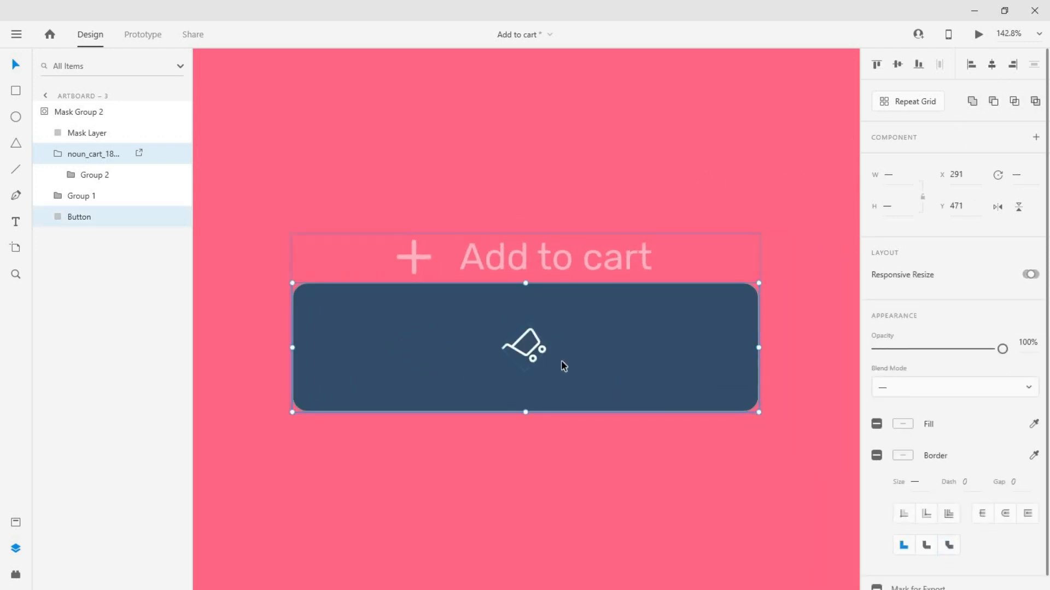
left_click(526, 347)
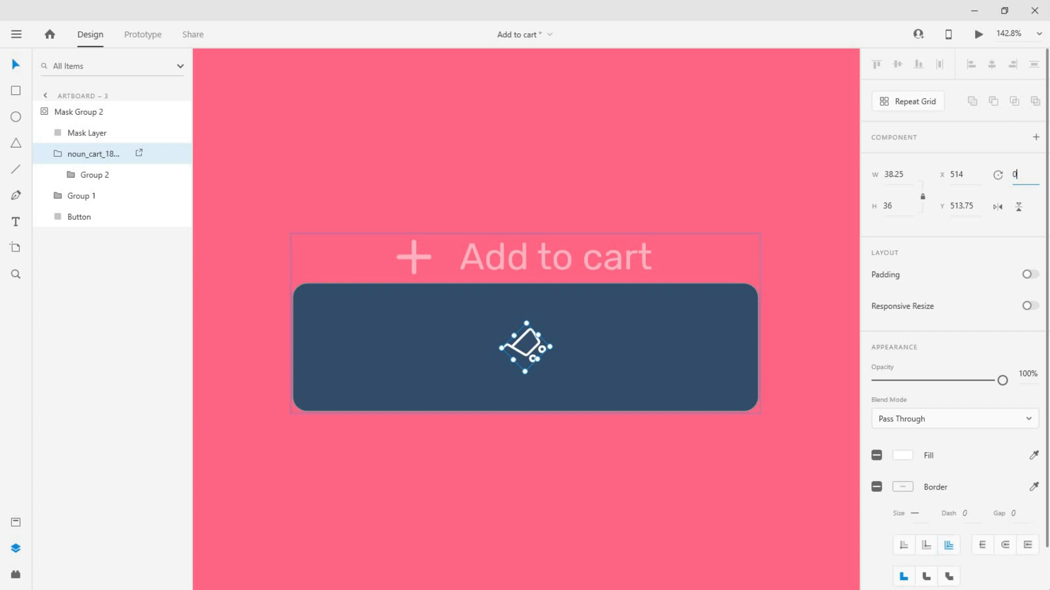
left_click(78, 217)
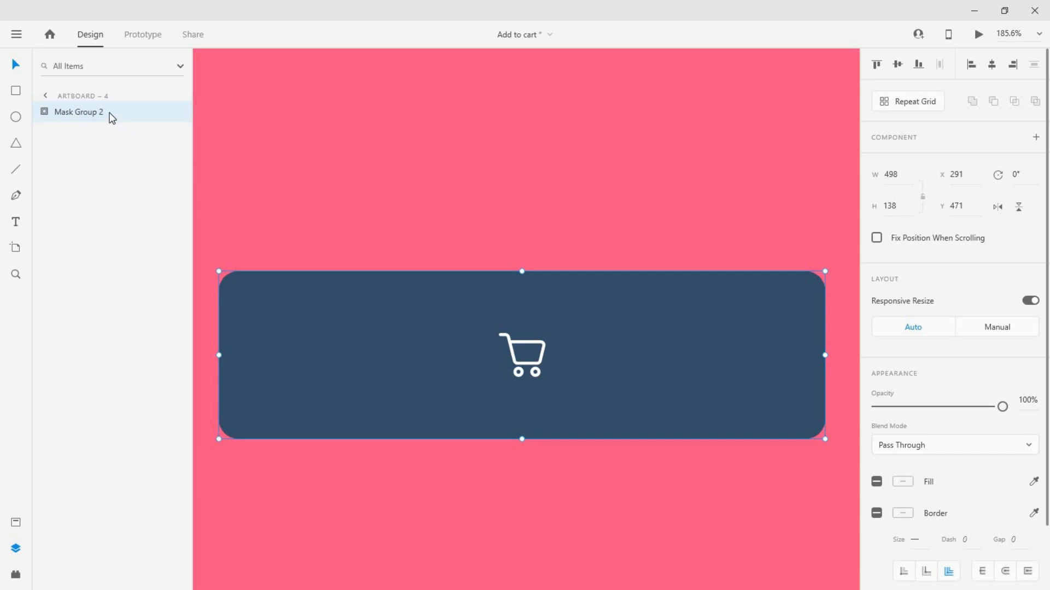
- Expand Artboard – 5's mask groups down to the cart icon and select the cart
left_click(45, 111)
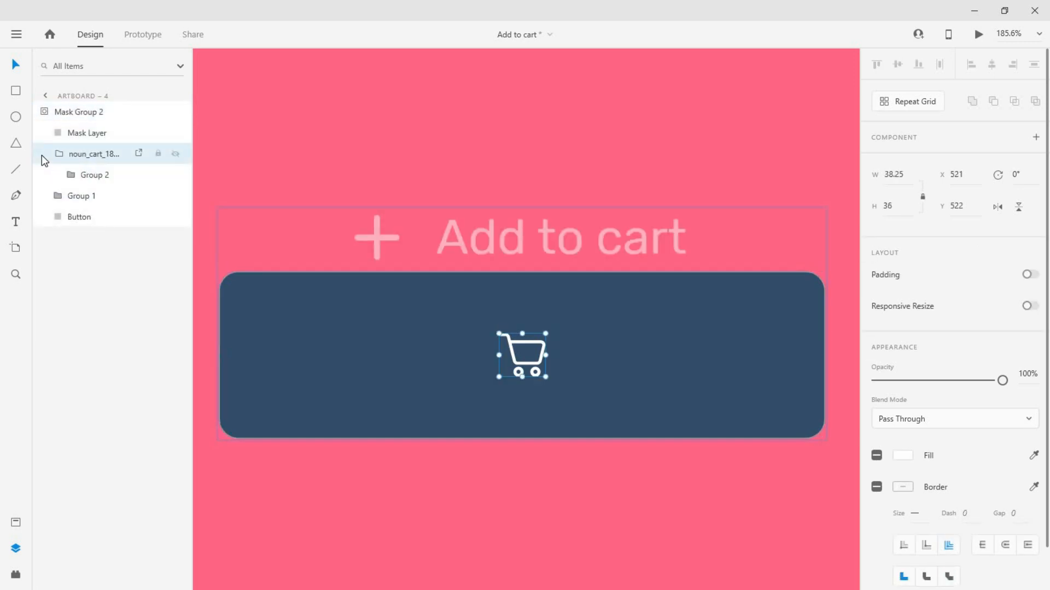
left_click(71, 175)
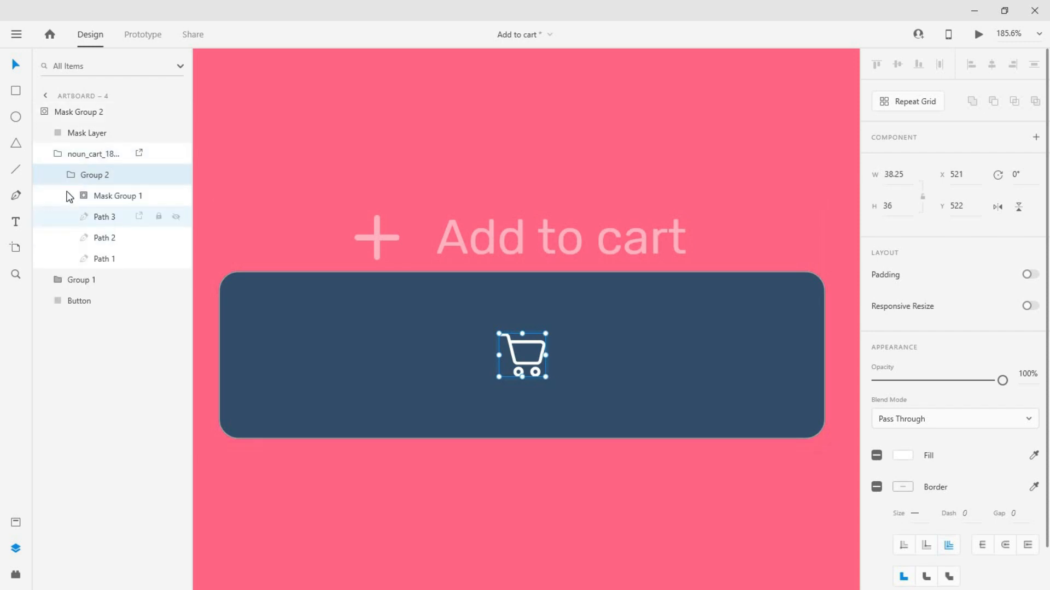
left_click(119, 196)
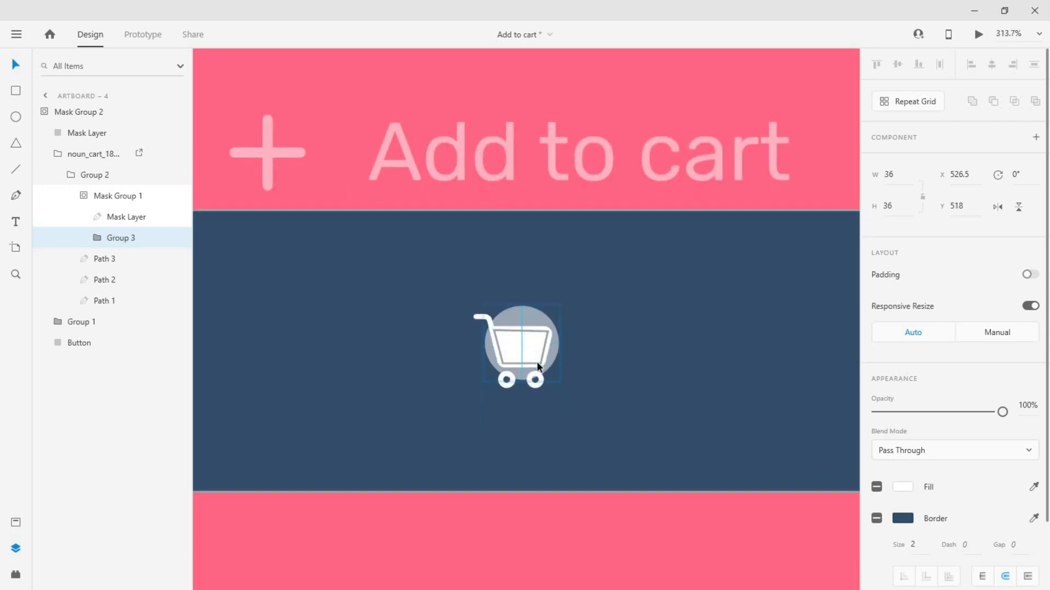
left_click(517, 346)
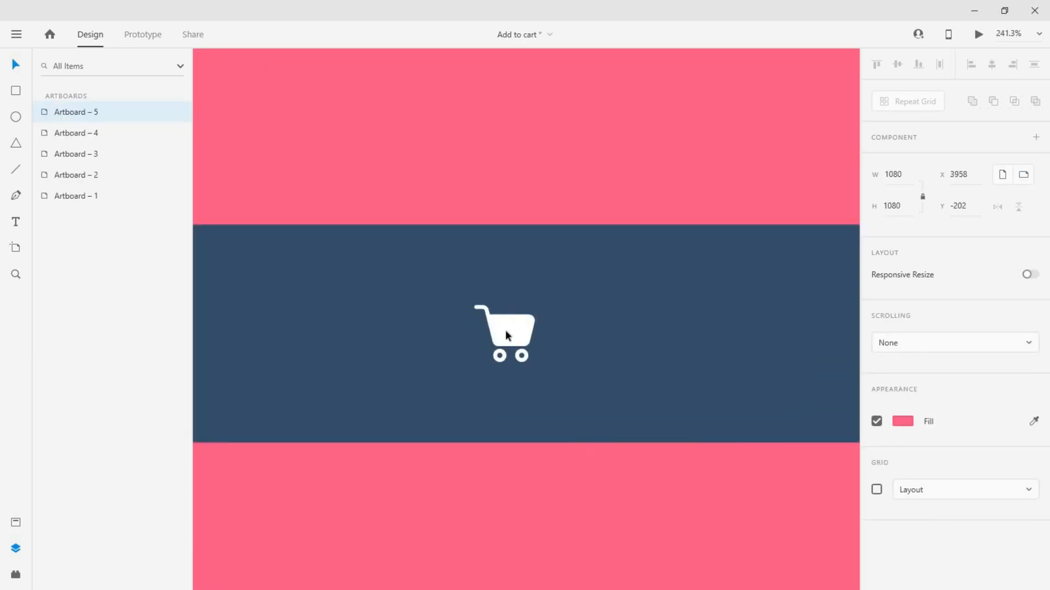
- Drill into Artboard – 5's cart layers and select the Tick to show it in the basket
left_click(504, 333)
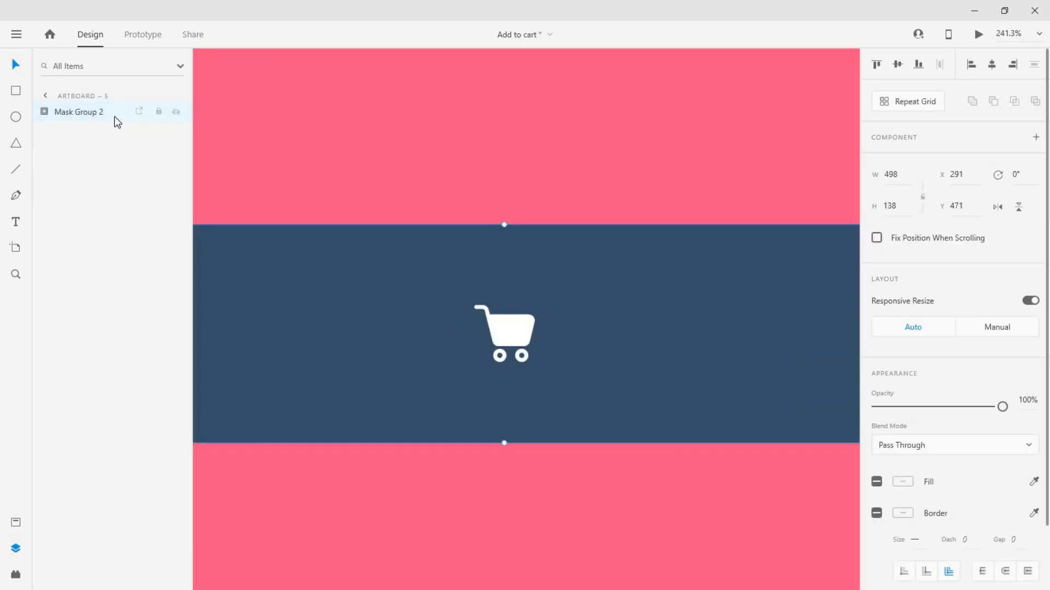
left_click(43, 111)
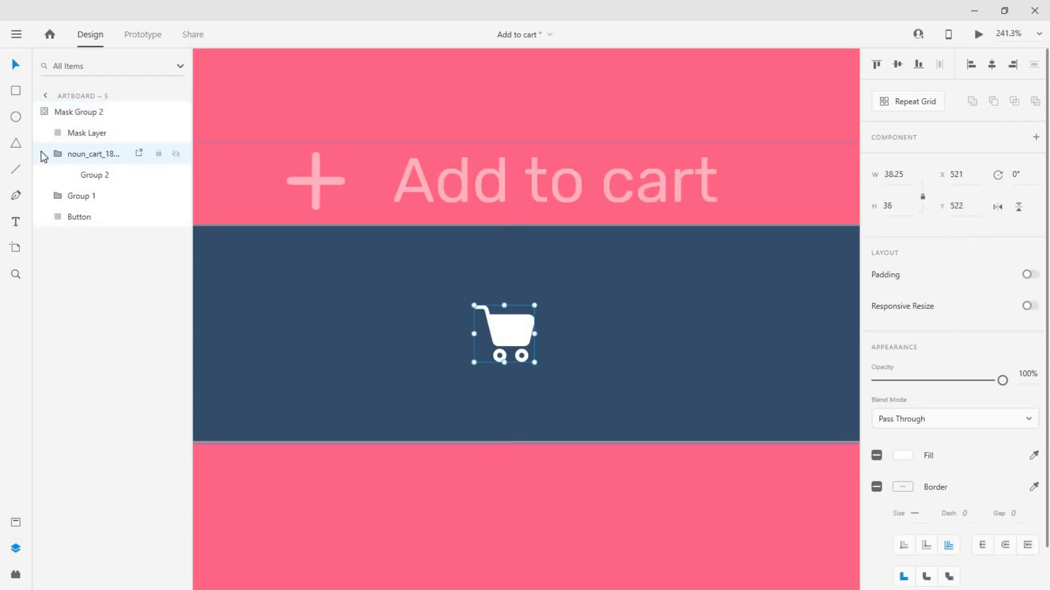
left_click(70, 175)
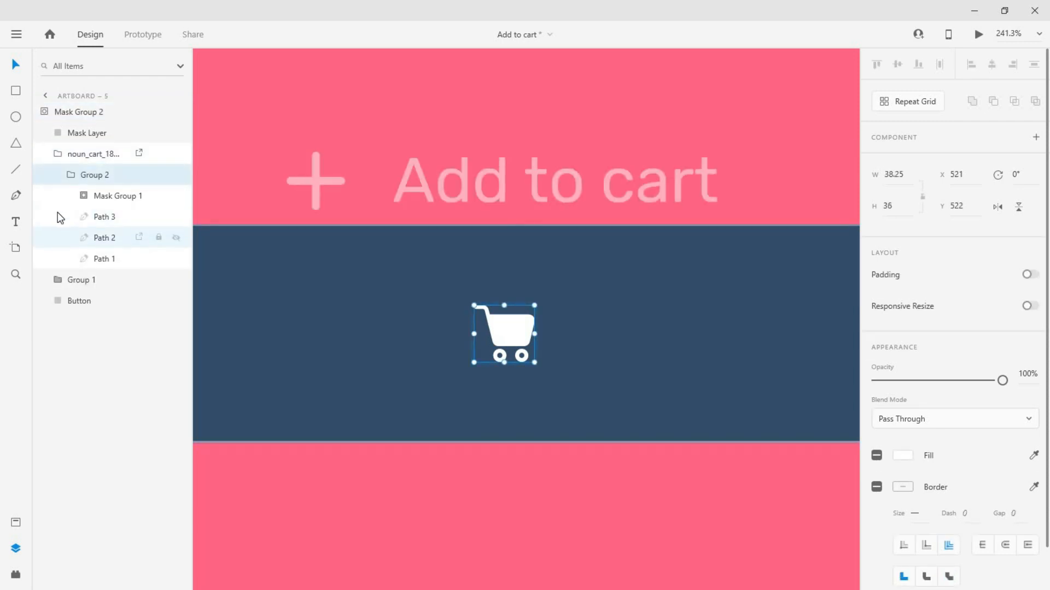
left_click(120, 196)
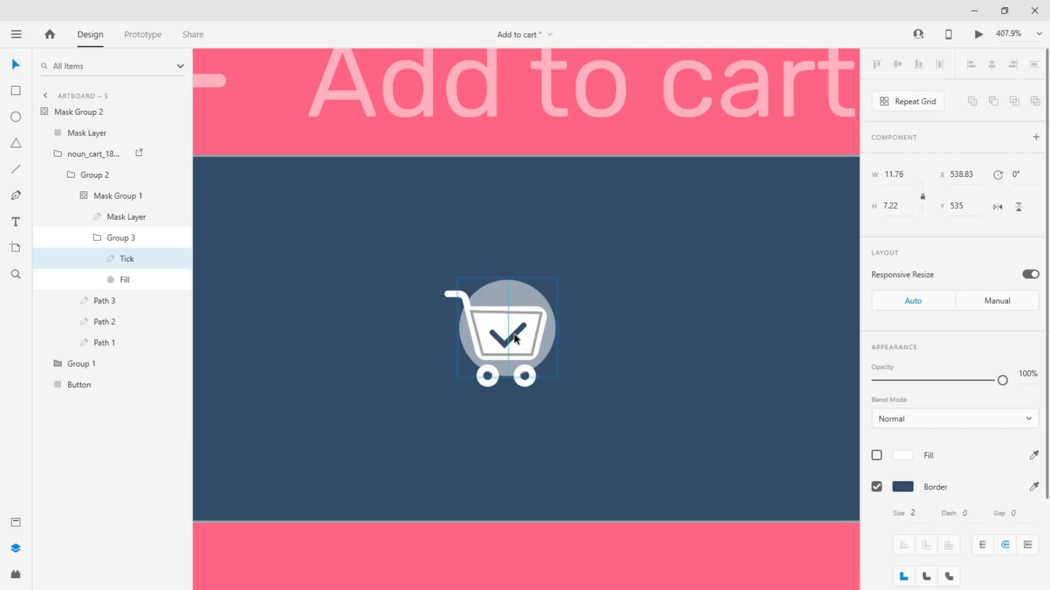
left_click(79, 384)
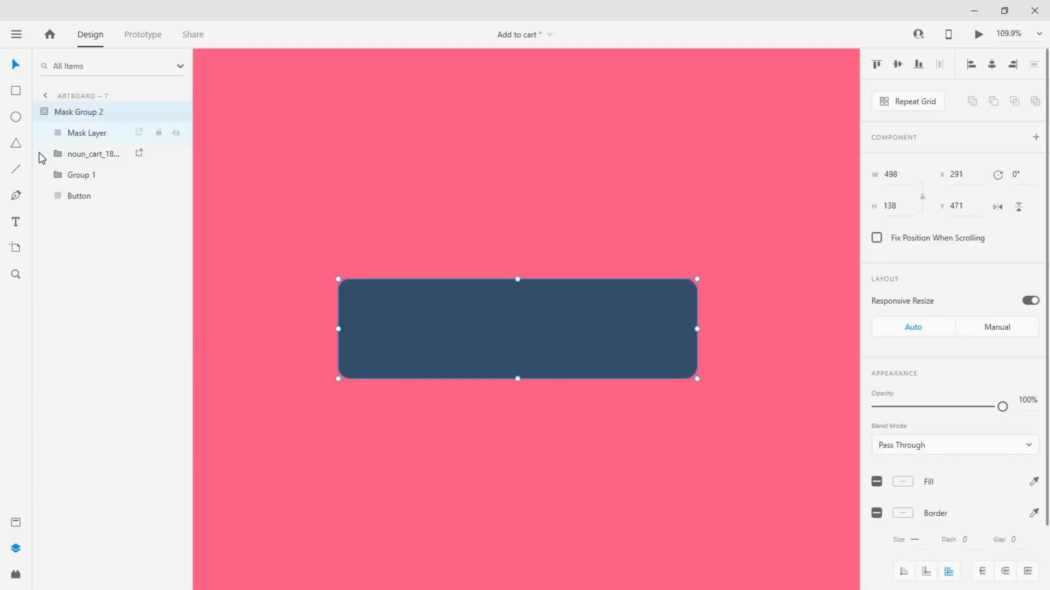
- Select the button group layer on Artboard – 7 to clear it to a blank button
left_click(81, 175)
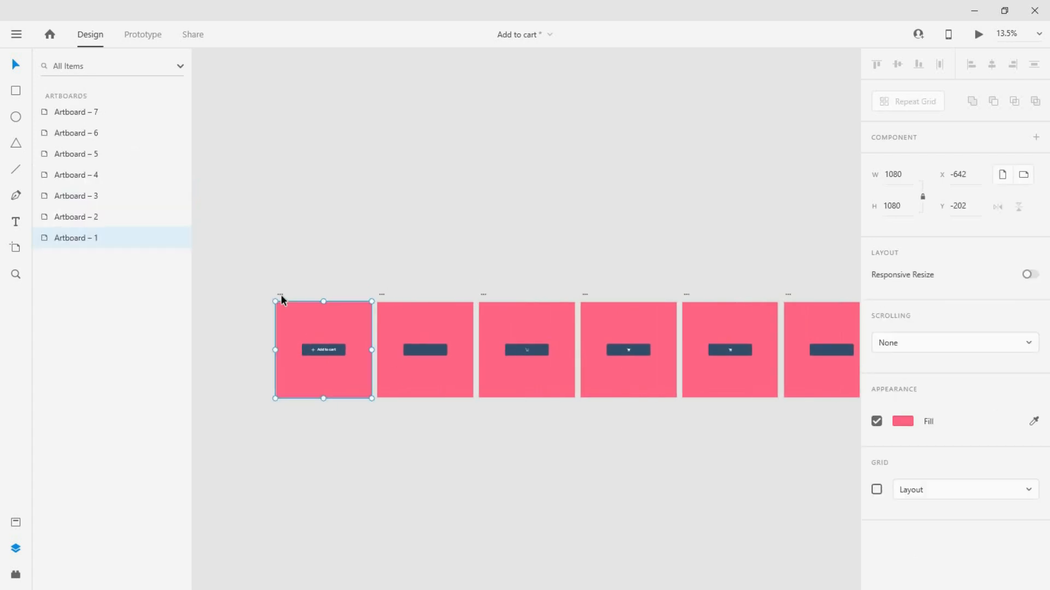
- In Prototype mode, wire Artboard – 1's tap to auto-animate to Artboard – 2 with Snap easing
left_click(142, 34)
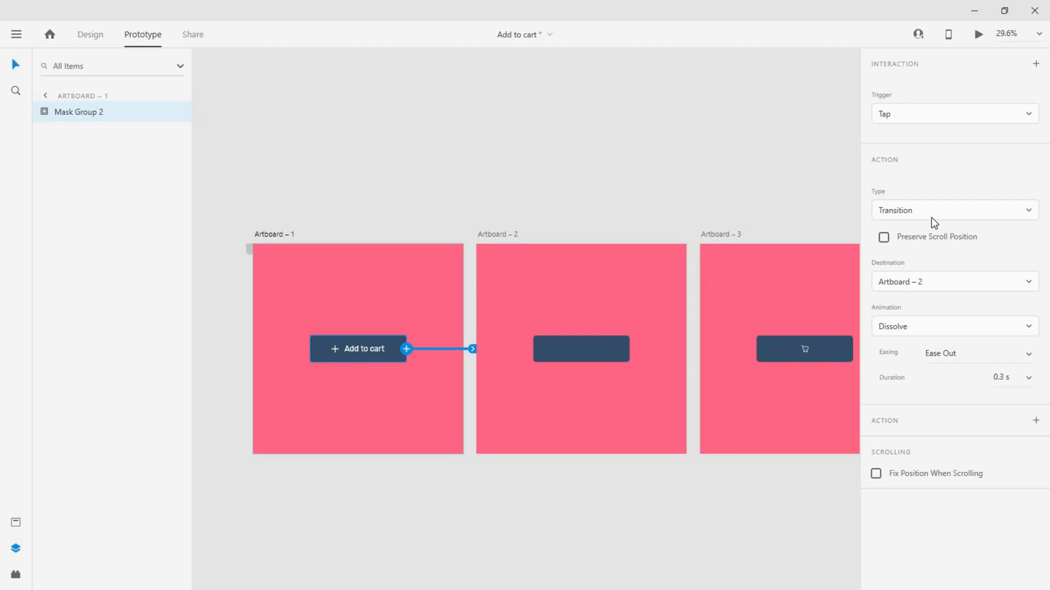
left_click(974, 353)
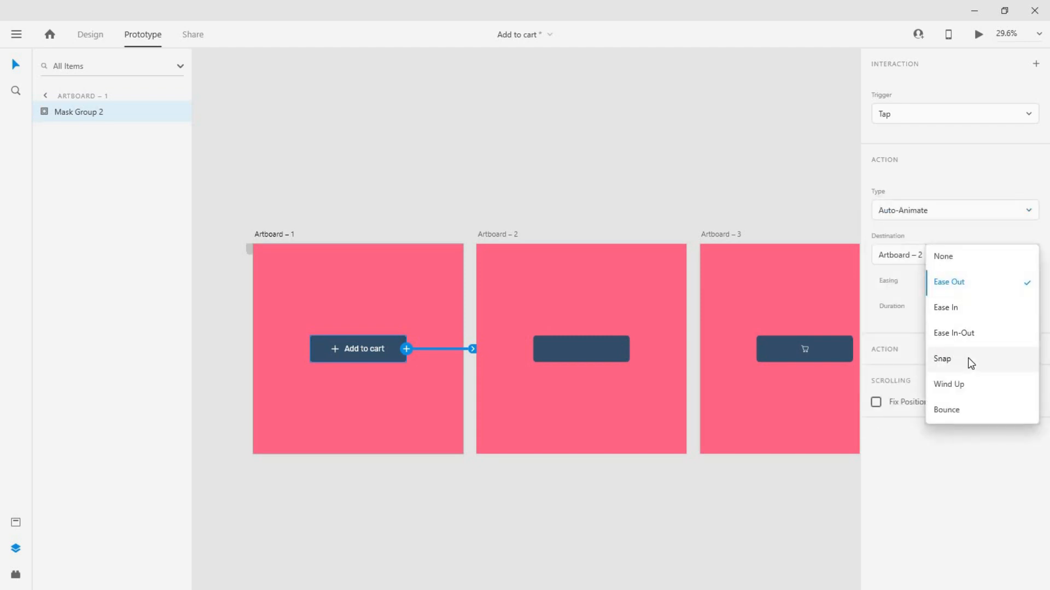
left_click(941, 359)
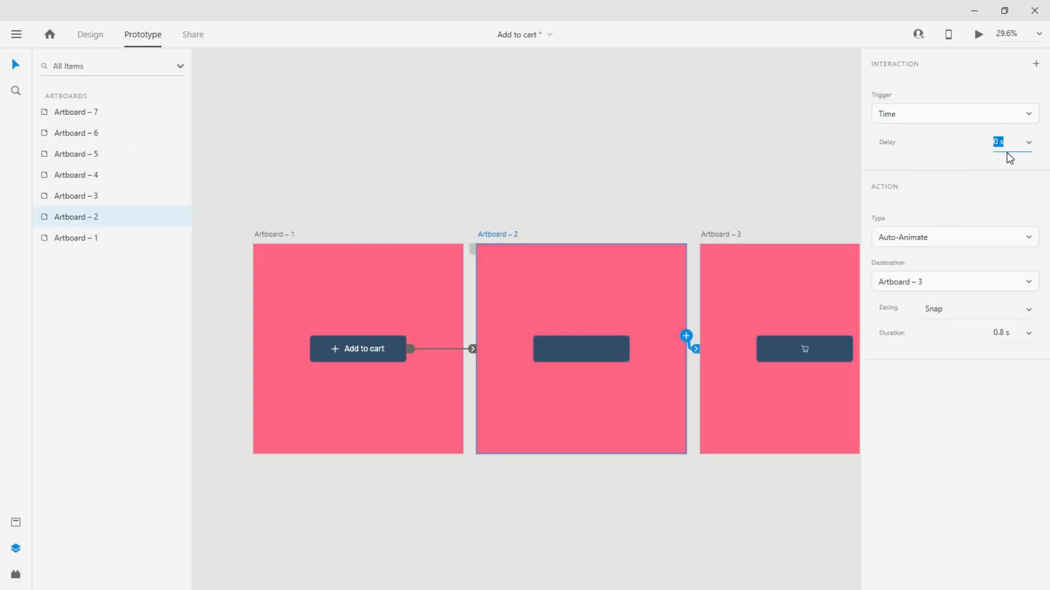
mouse_move(756, 328)
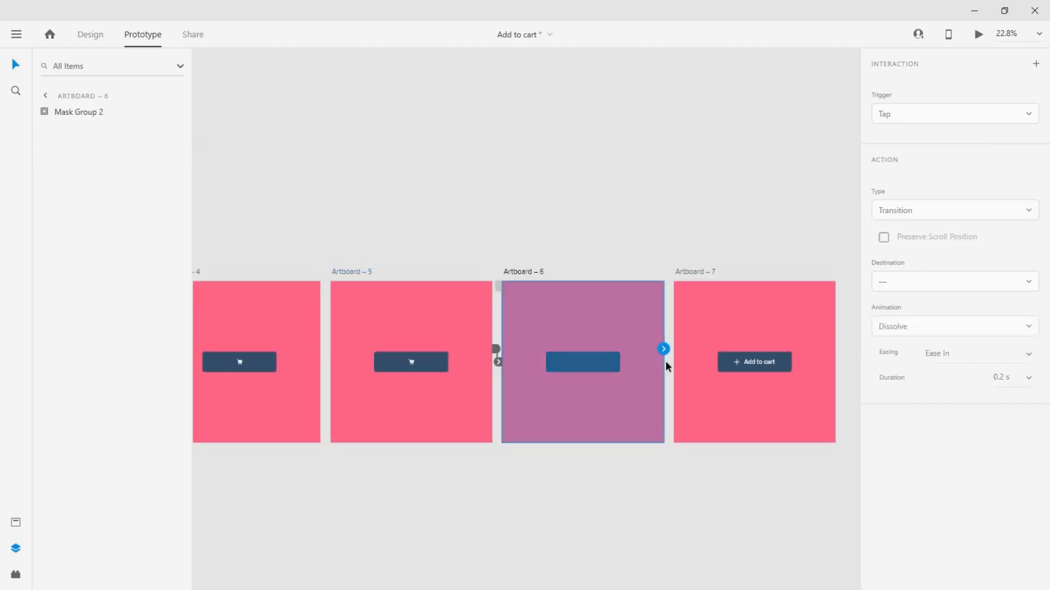
- Link Artboard – 7 back to Artboard – 1 with a 0.4 s delay and snap animation
left_click(753, 362)
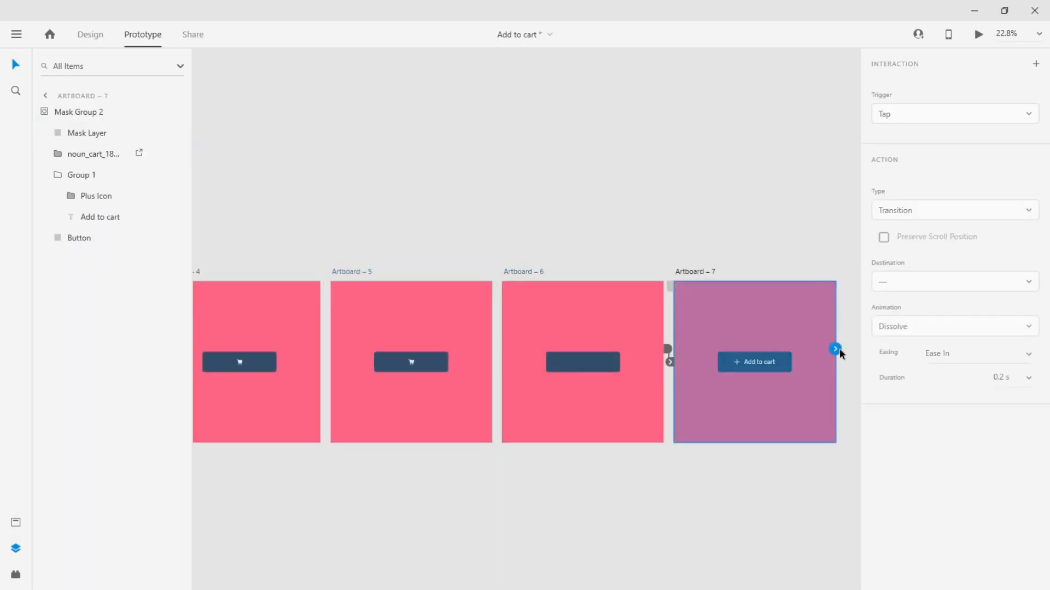
left_click(44, 95)
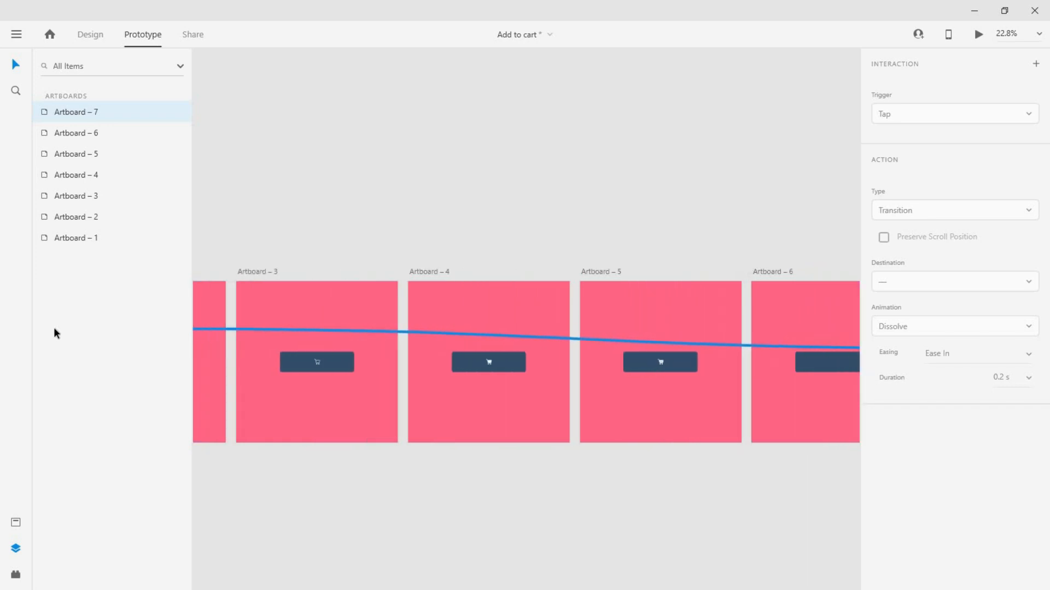
left_click(953, 113)
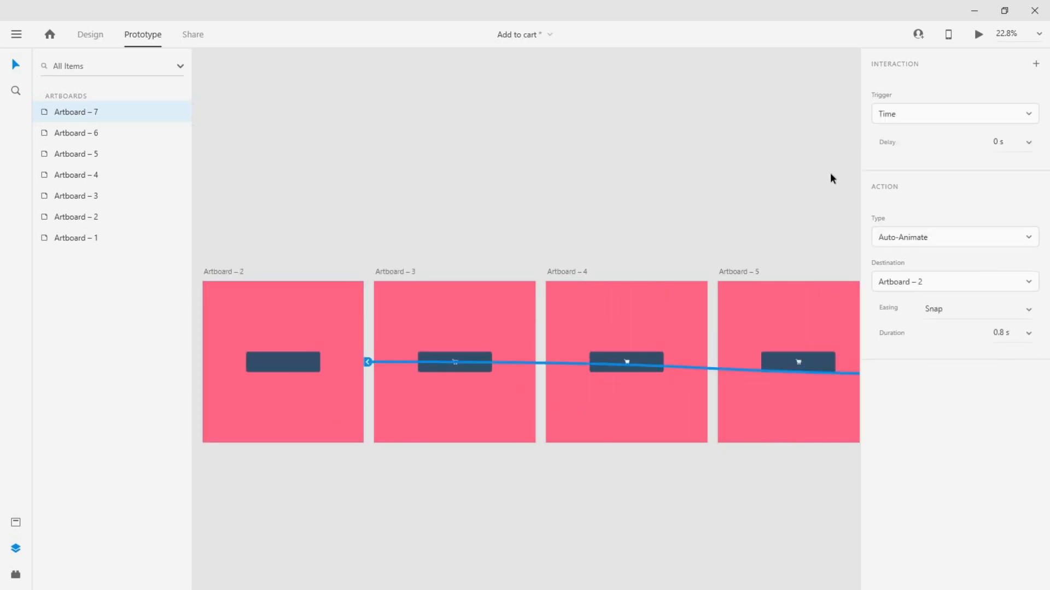
left_click(1010, 142)
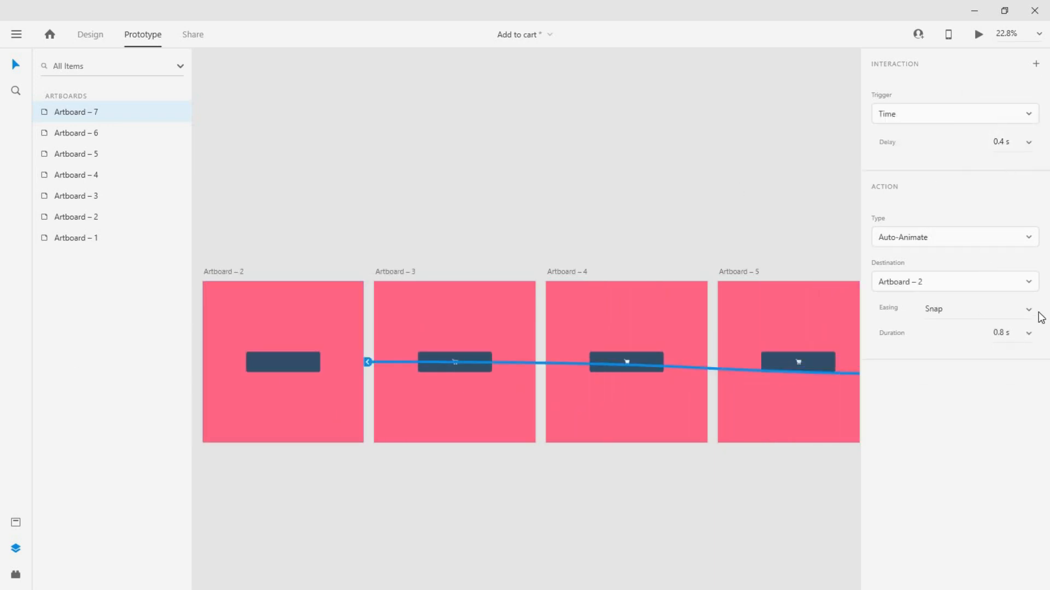
left_click(951, 237)
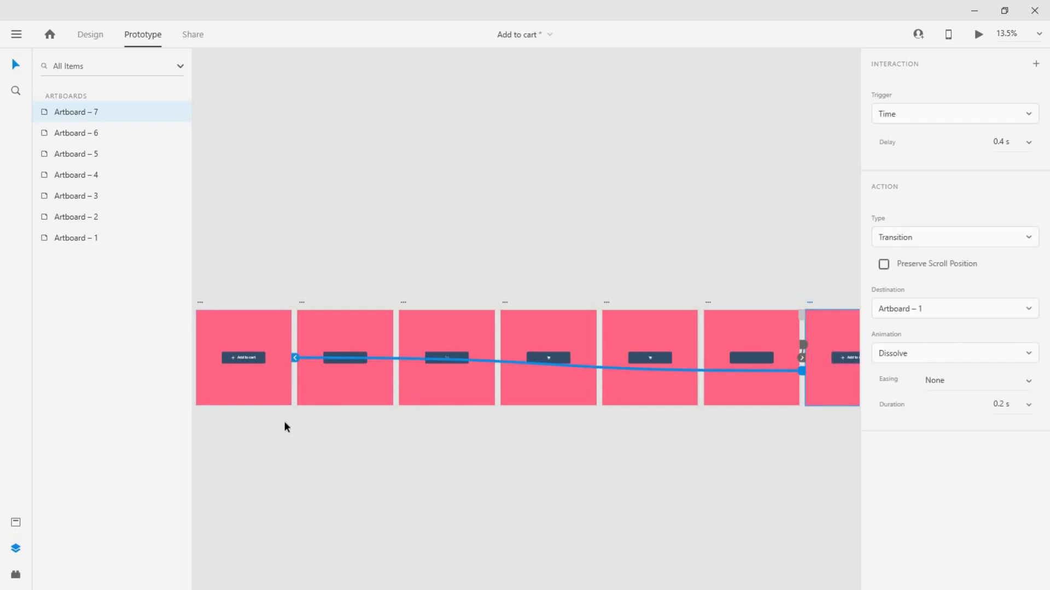
left_click(243, 356)
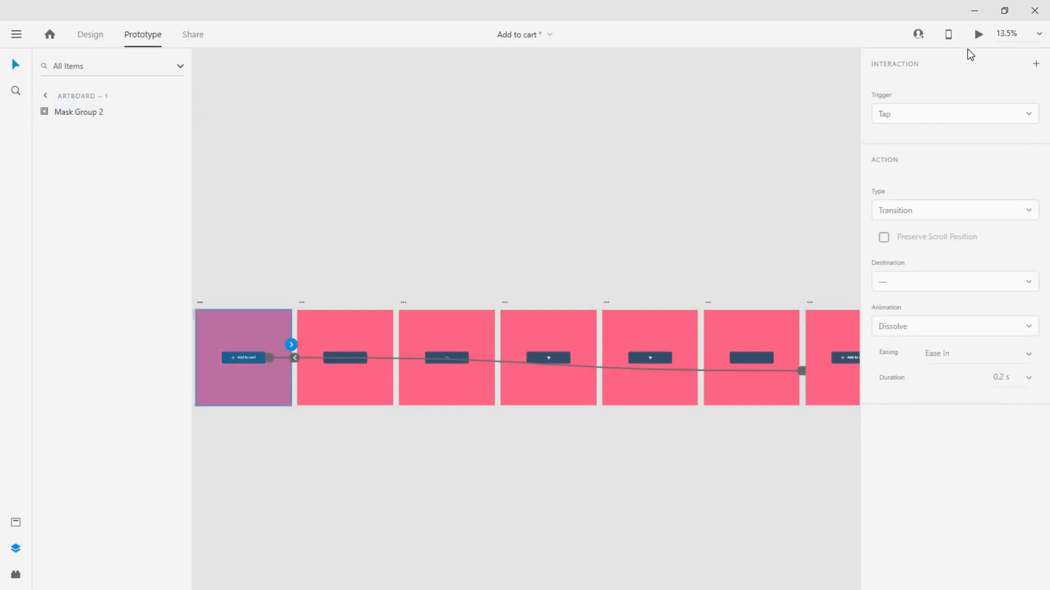
mouse_move(587, 422)
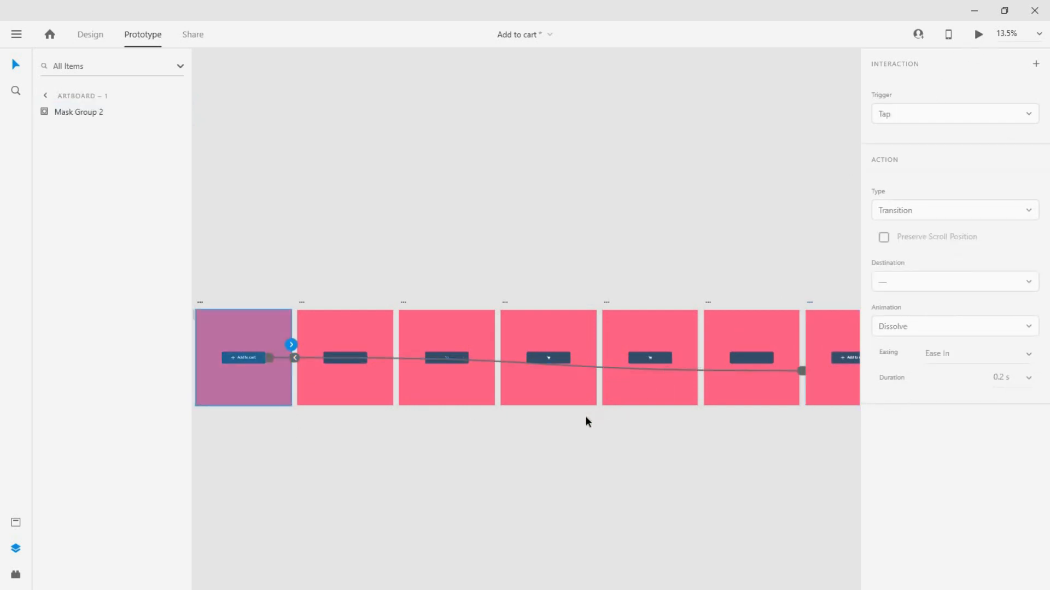
- Preview the prototype, tap Add to cart to play the animation, then close the preview
left_click(977, 34)
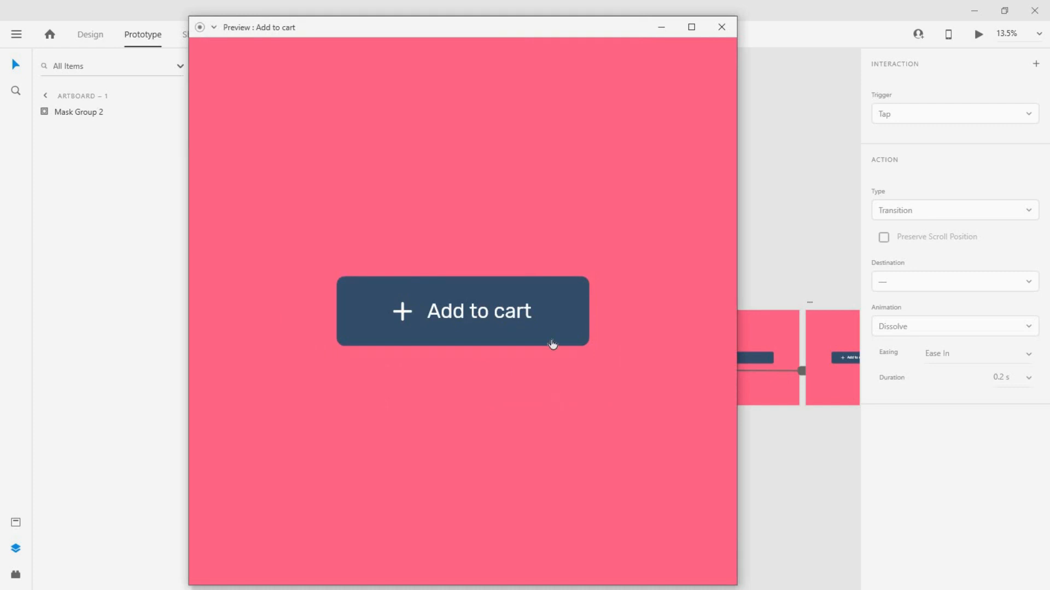
left_click(461, 310)
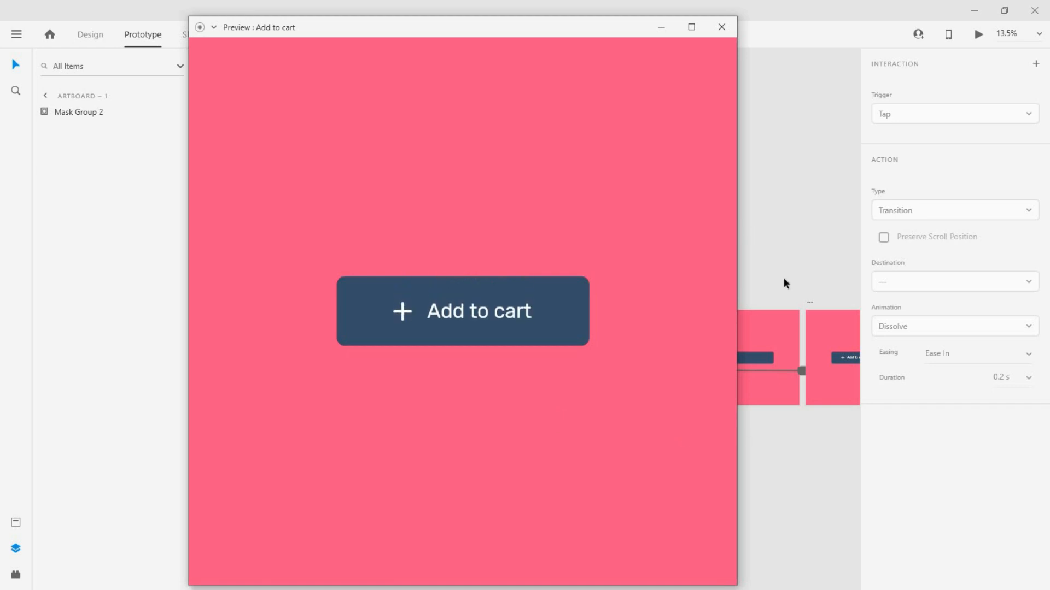
left_click(720, 27)
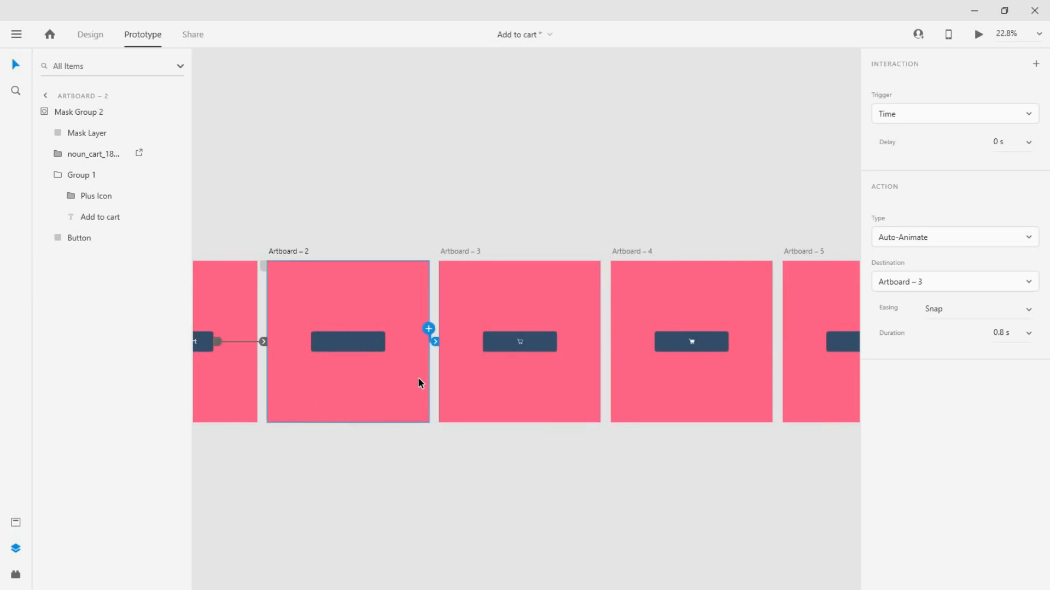
mouse_move(1037, 342)
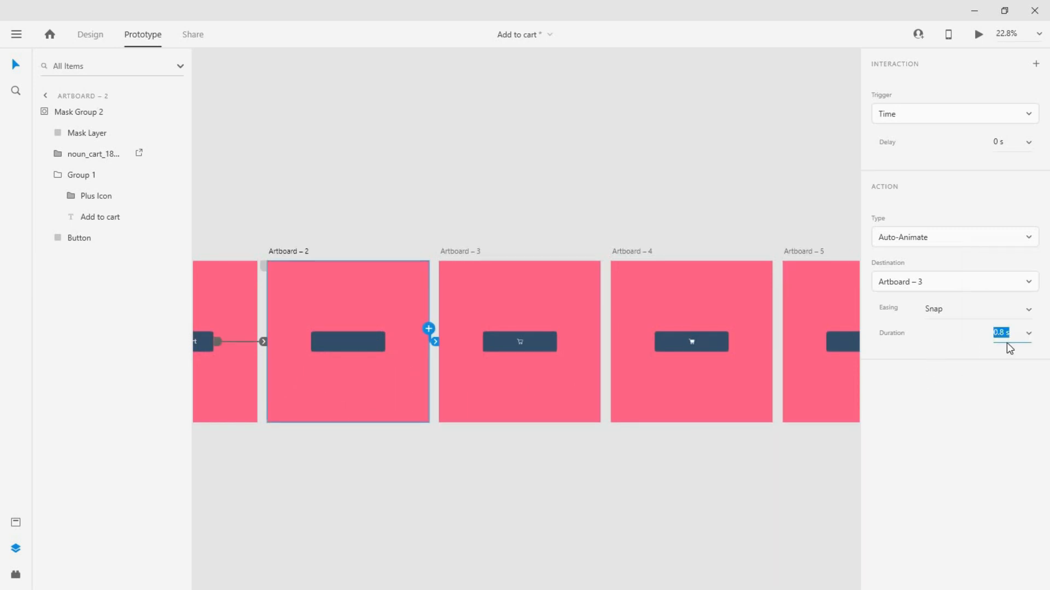
- Set Artboard – 2's auto-animate duration to 1.5 s and retime Artboard – 3's step
type("1.5")
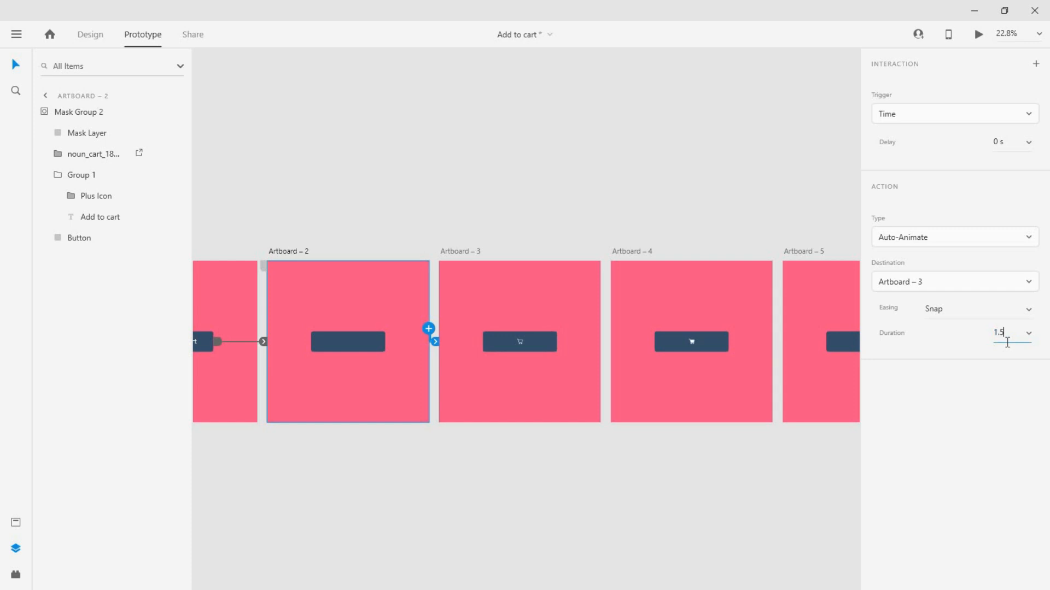
left_click(519, 342)
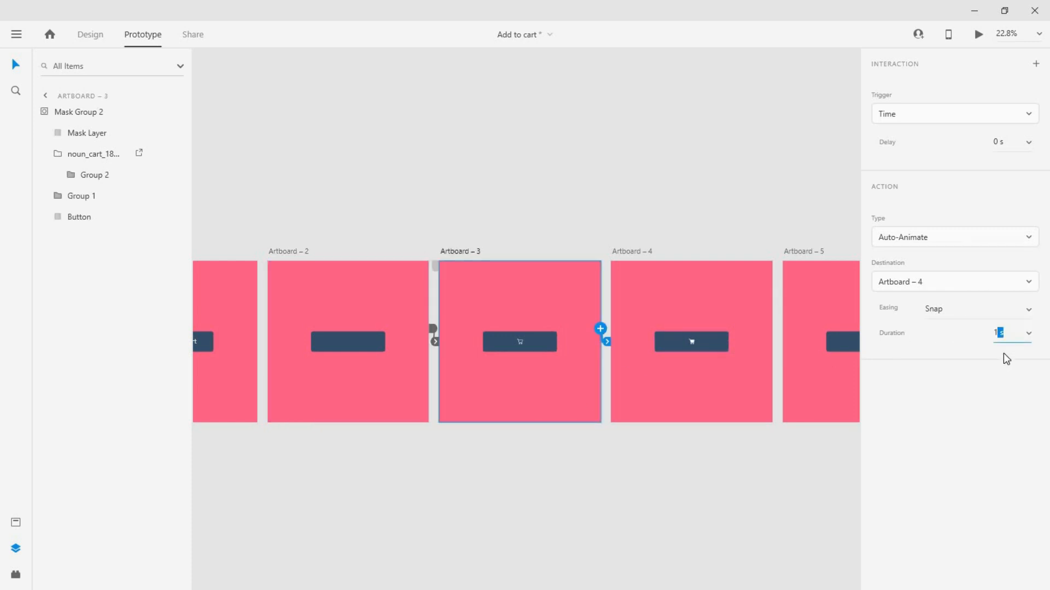
left_click(691, 341)
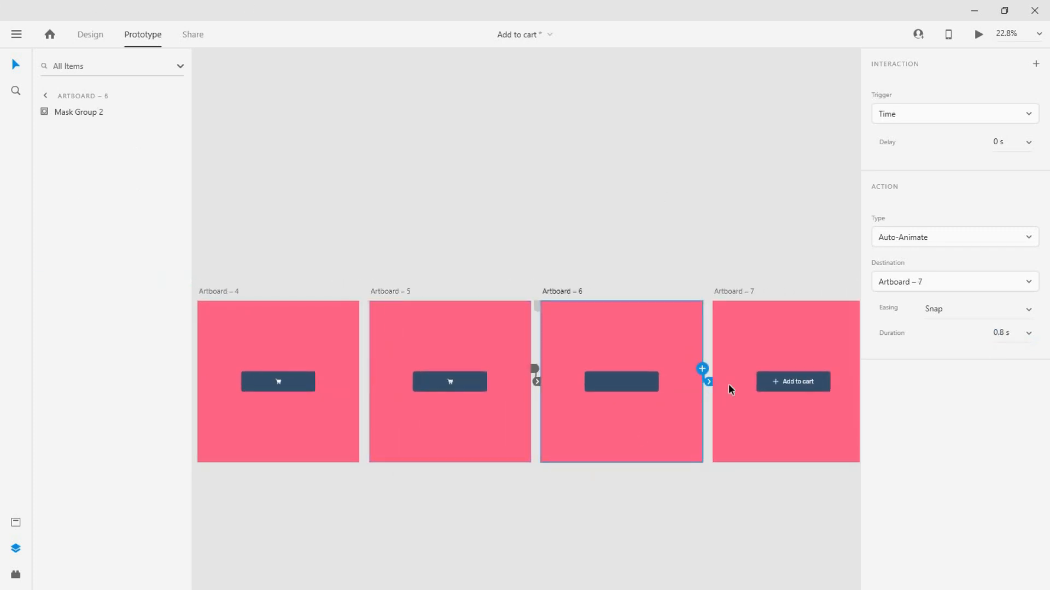
- Select Artboard – 1 and launch the prototype preview again
left_click(1002, 332)
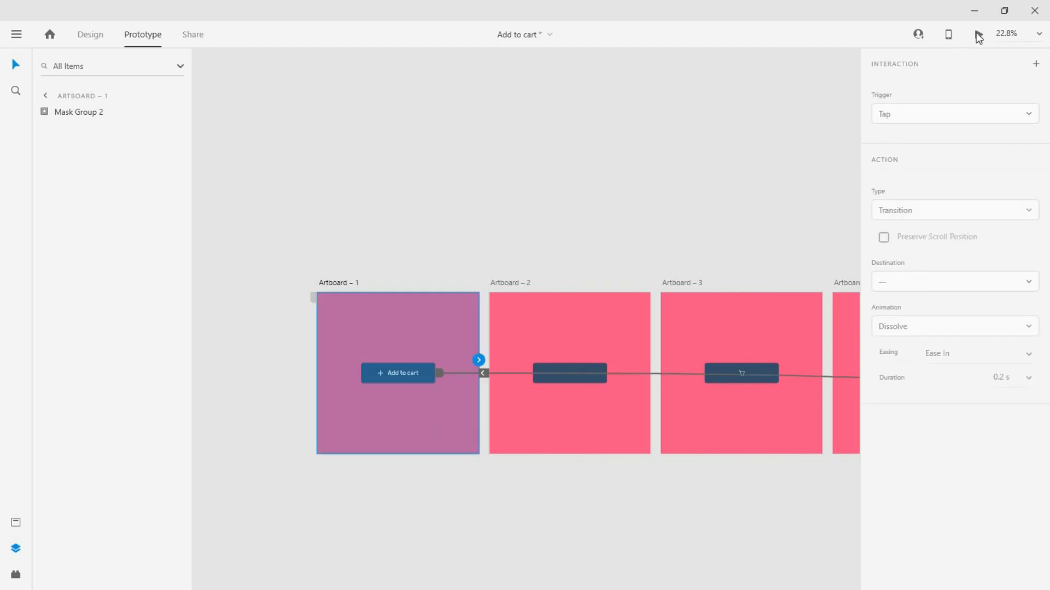
left_click(978, 33)
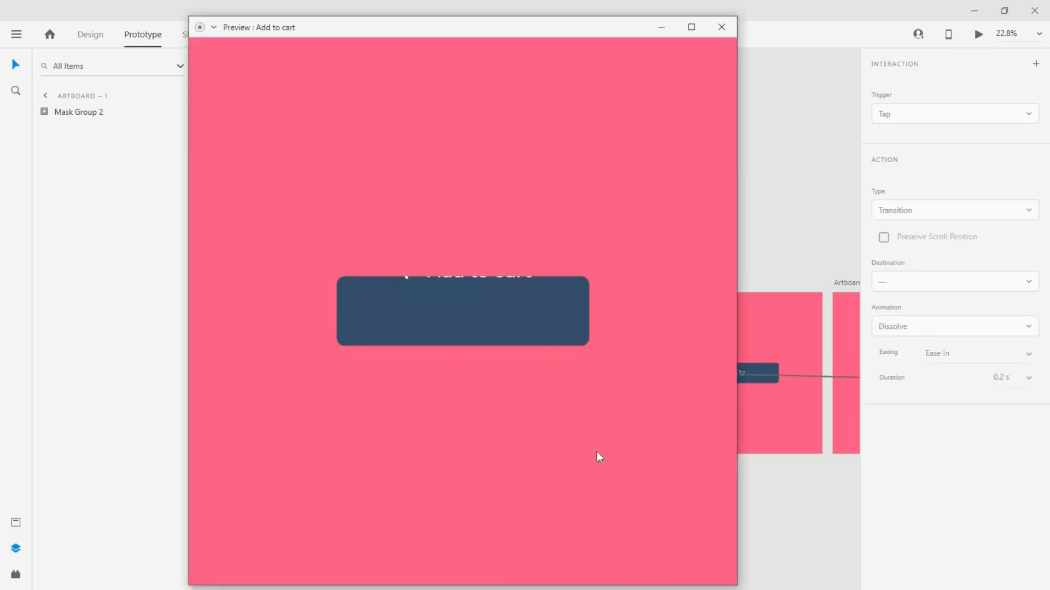